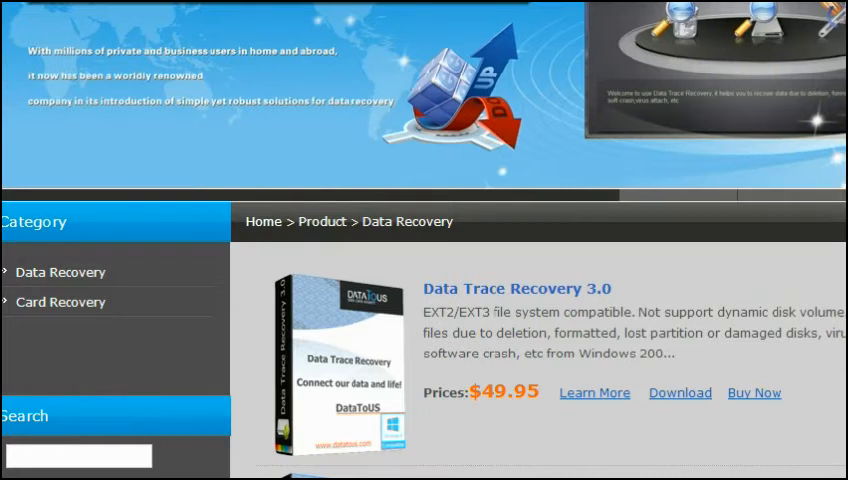
Launch Data Trace Recovery Professional from the Windows 7 Start menu programs list
{"action": "scroll", "scroll_direction": "down", "scroll_amount": 3}
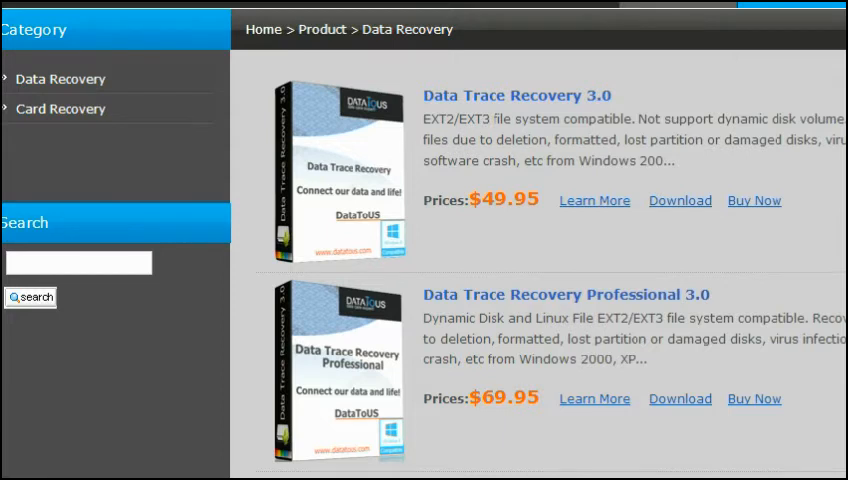
{"action": "scroll", "scroll_direction": "down", "scroll_amount": 3}
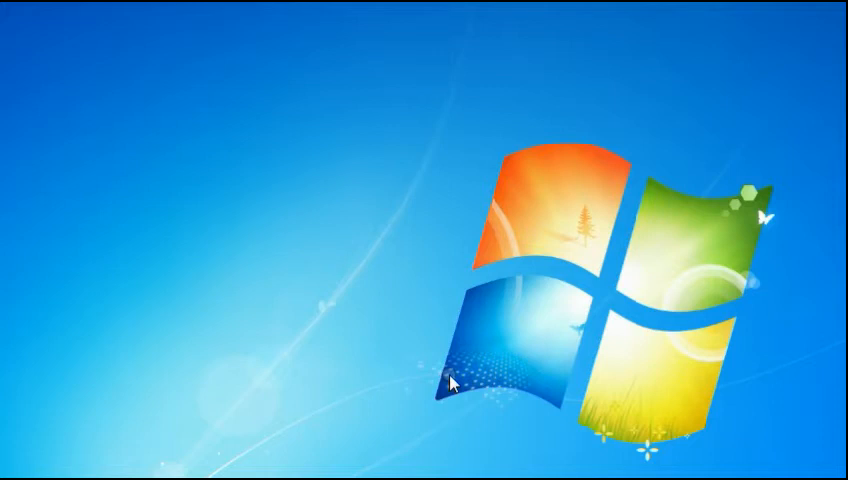
{"action": "mouse_move", "coordinate": [450, 385]}
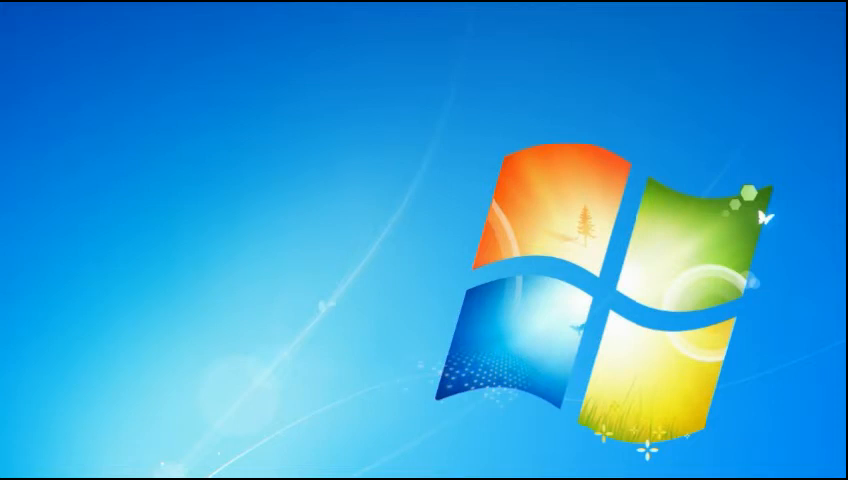
{"action": "left_click", "coordinate": [20, 475]}
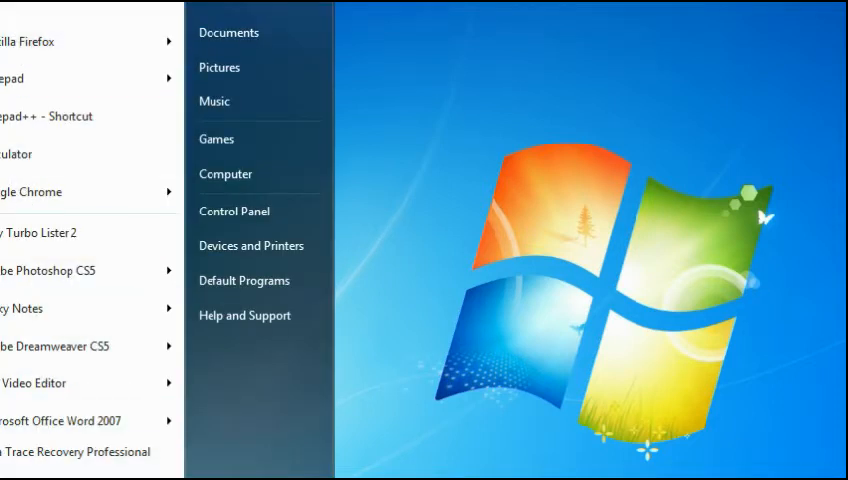
{"action": "mouse_move", "coordinate": [80, 452]}
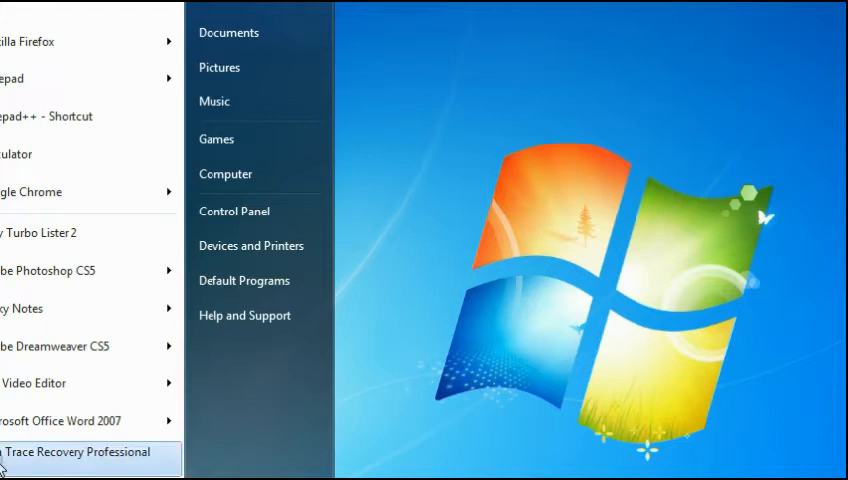
{"action": "left_click", "coordinate": [75, 451]}
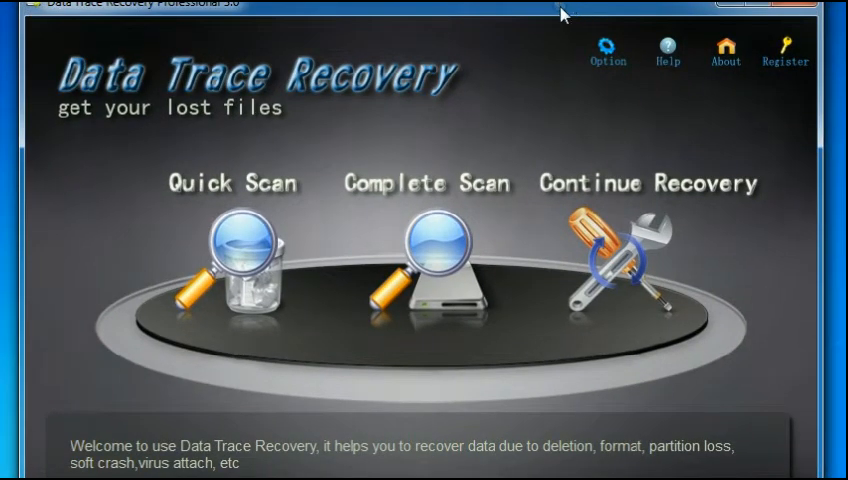
{"action": "mouse_move", "coordinate": [24, 220]}
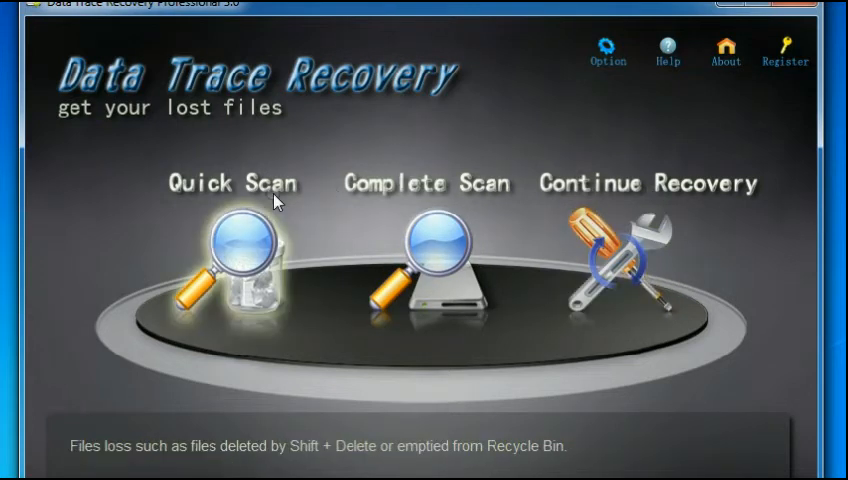
{"action": "mouse_move", "coordinate": [588, 88]}
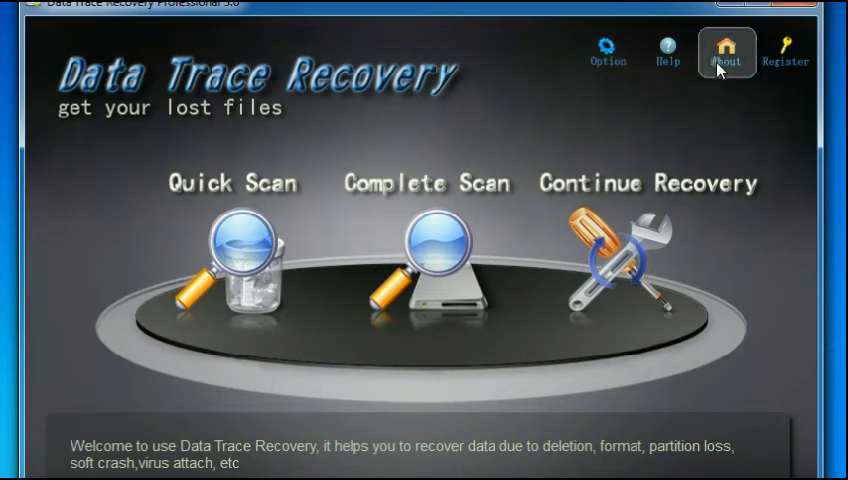
{"action": "mouse_move", "coordinate": [608, 52]}
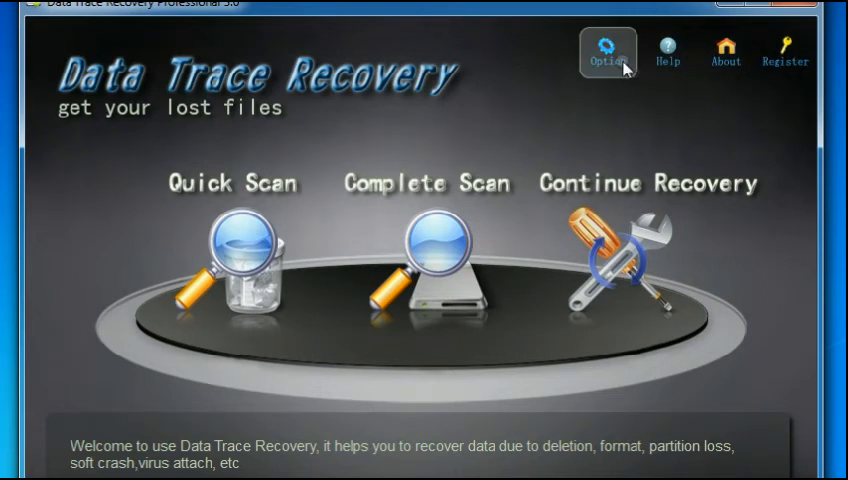
Open the Option dialog with RAW search size and save path settings
{"action": "left_click", "coordinate": [607, 51]}
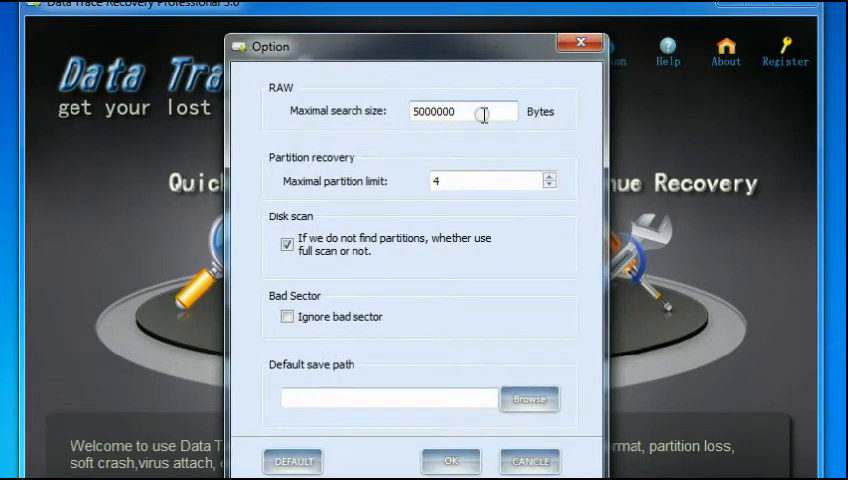
Select the 5000000-byte maximal search size, then browse for a default save path folder
{"action": "triple_click", "coordinate": [461, 111]}
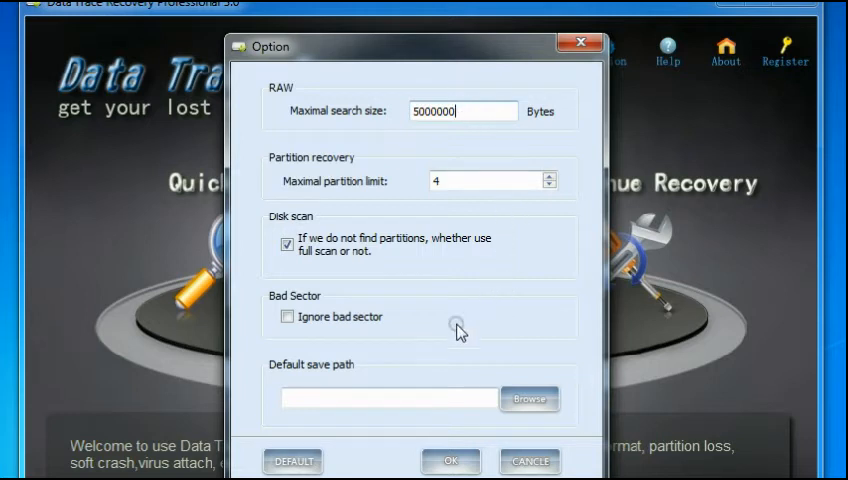
{"action": "left_click", "coordinate": [529, 398]}
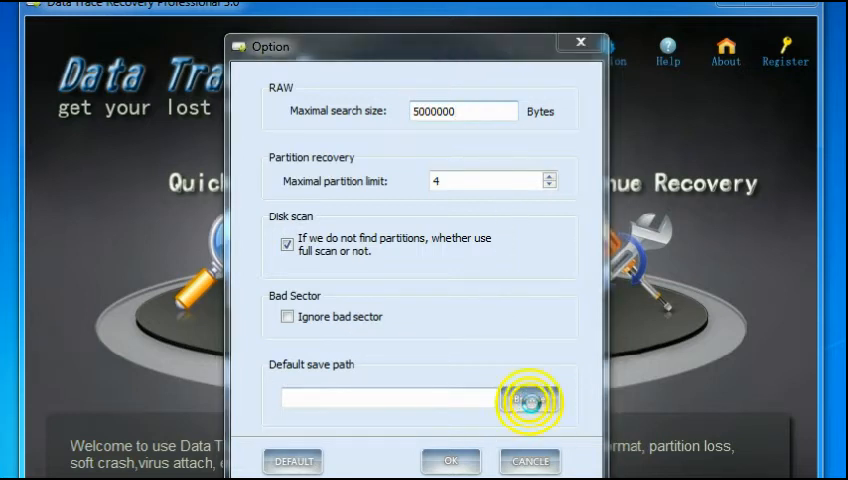
{"action": "left_click", "coordinate": [530, 400]}
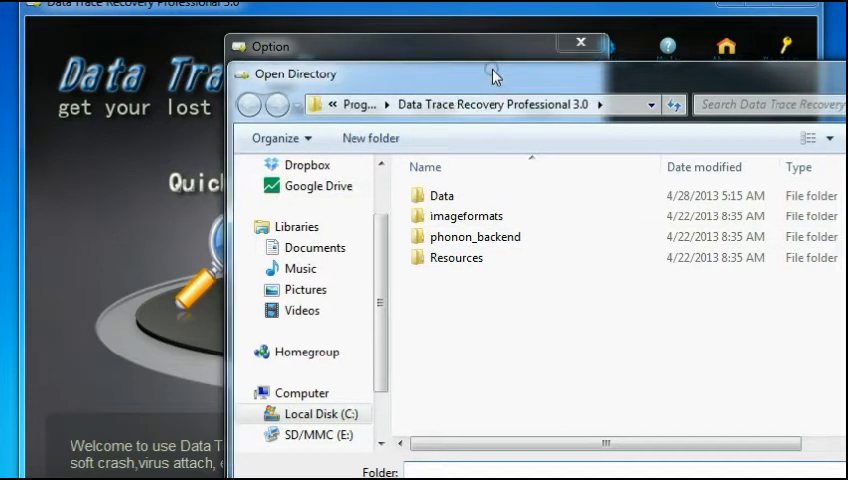
{"action": "left_click_drag", "start_coordinate": [490, 74], "coordinate": [546, 42]}
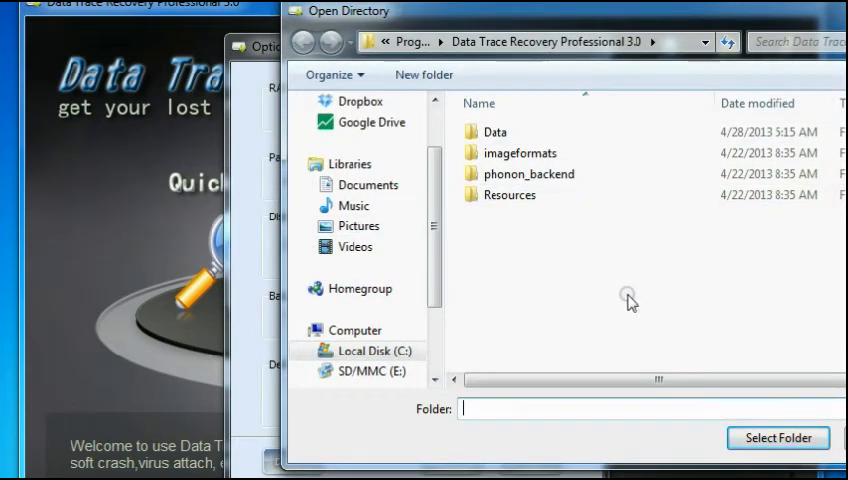
{"action": "mouse_move", "coordinate": [623, 291]}
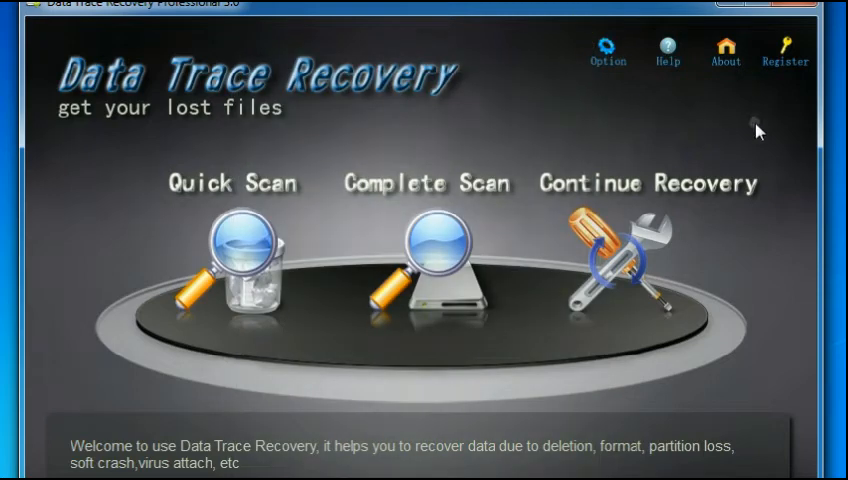
Page through the help manual's introduction, Important Items, Data Recovery Wizard and Features pages
{"action": "left_click", "coordinate": [667, 50]}
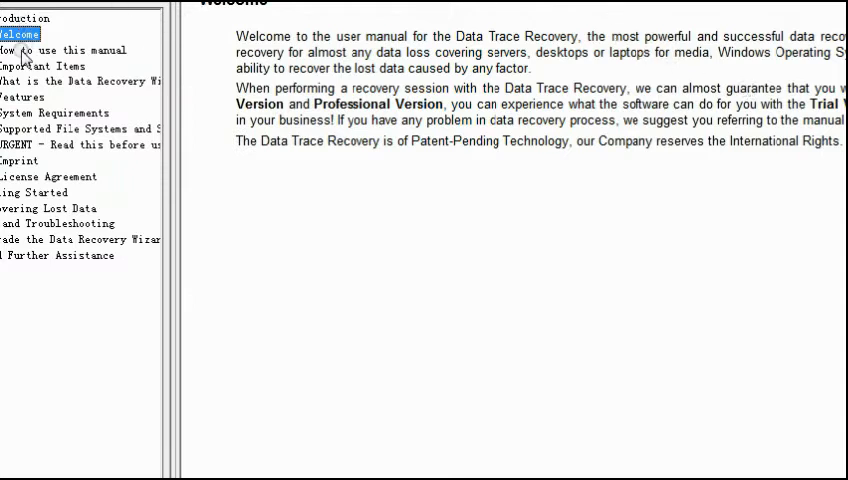
{"action": "left_click", "coordinate": [60, 50]}
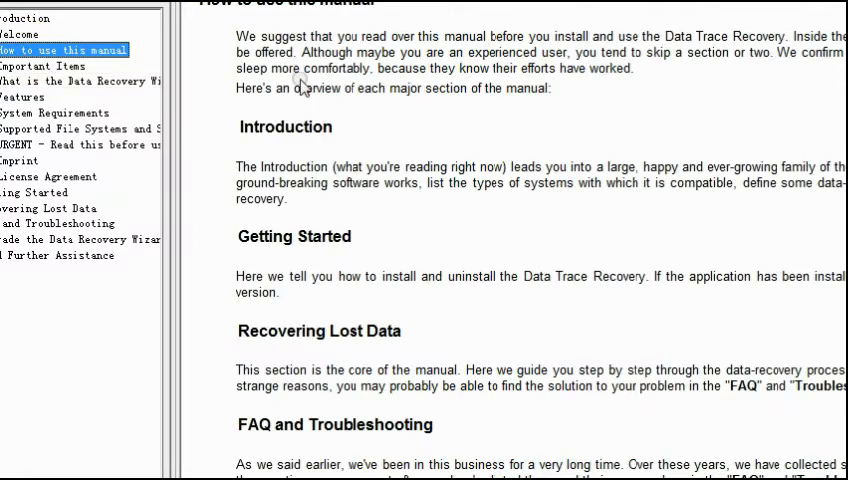
{"action": "mouse_move", "coordinate": [253, 213]}
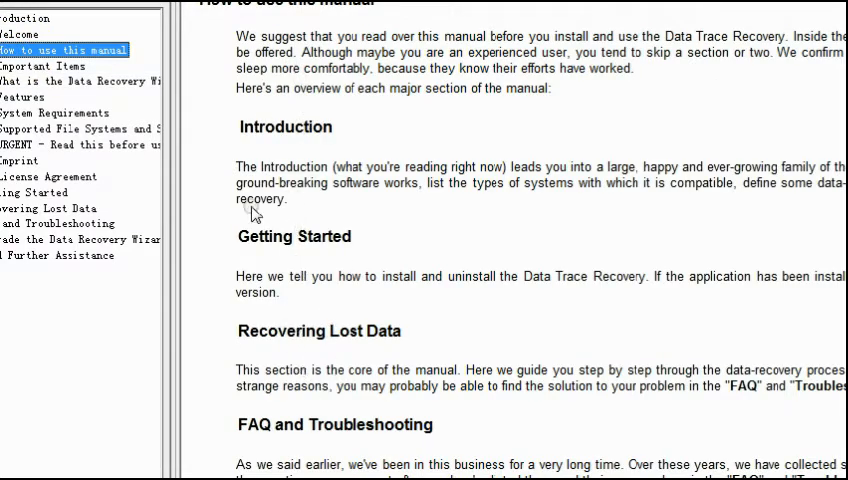
{"action": "left_click", "coordinate": [40, 65]}
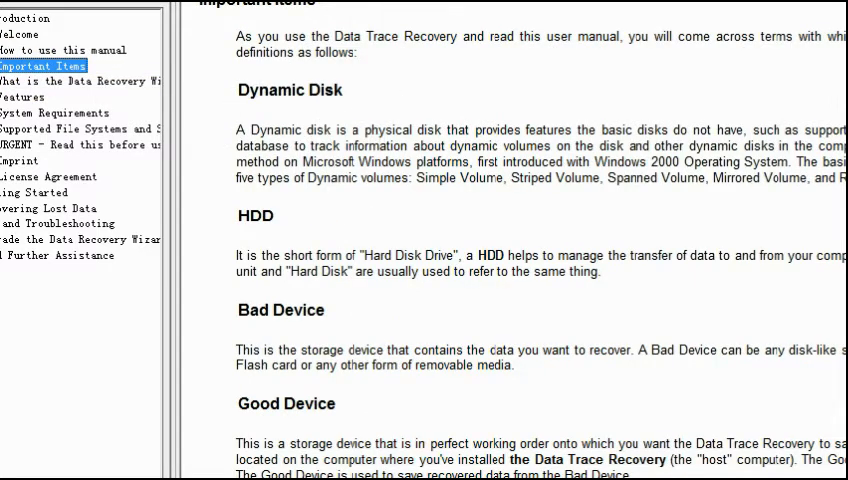
{"action": "scroll", "scroll_direction": "down", "scroll_amount": 3}
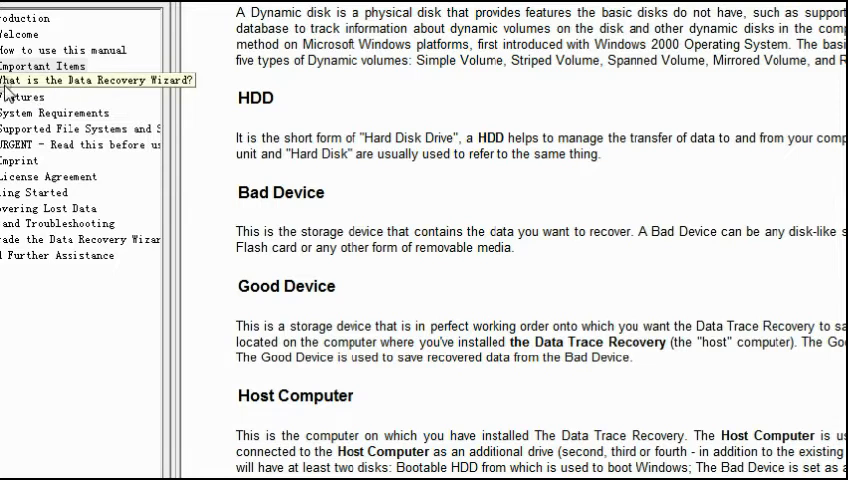
{"action": "left_click", "coordinate": [80, 81]}
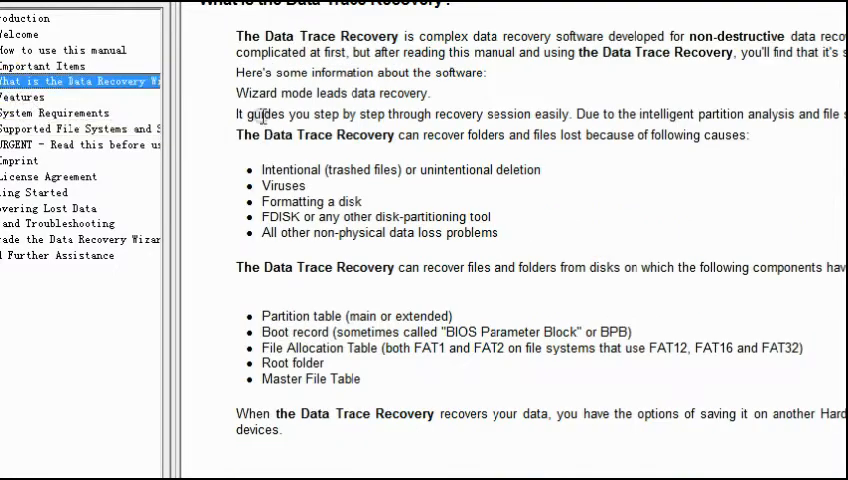
{"action": "mouse_move", "coordinate": [603, 195]}
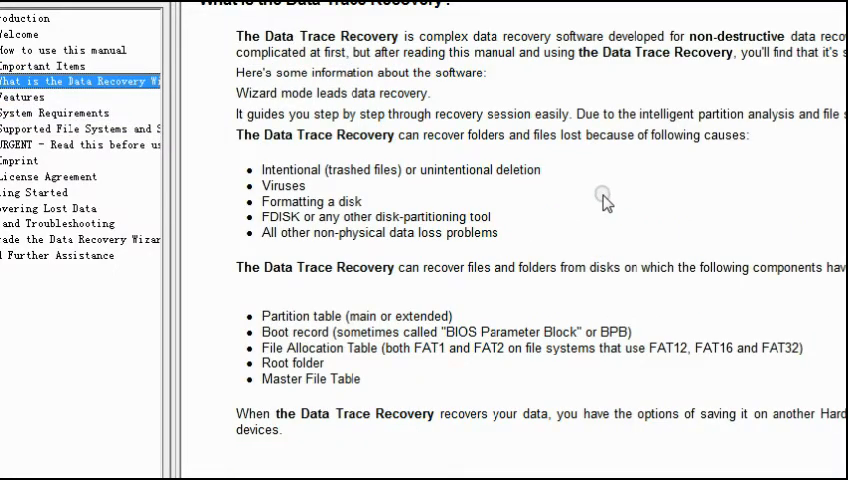
{"action": "mouse_move", "coordinate": [150, 290]}
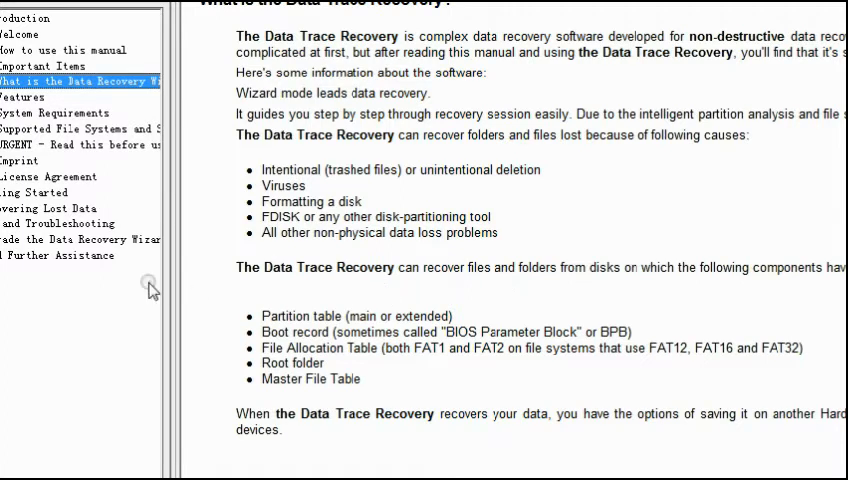
{"action": "left_click", "coordinate": [24, 96]}
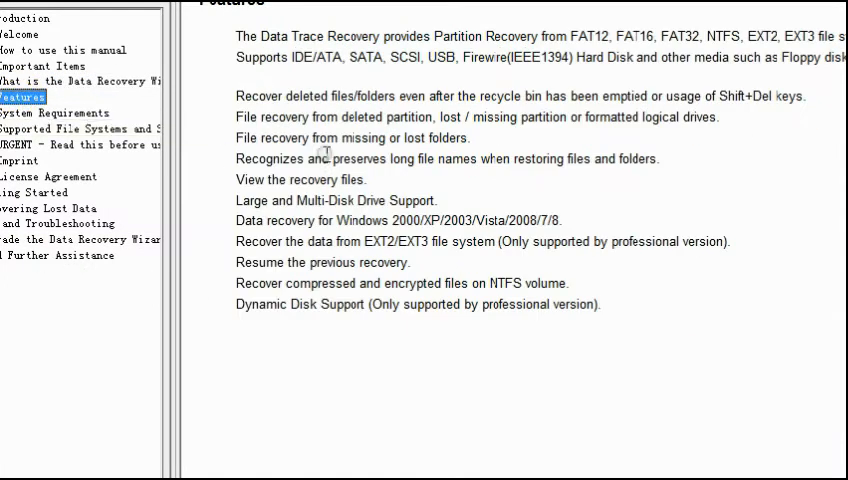
{"action": "mouse_move", "coordinate": [717, 330]}
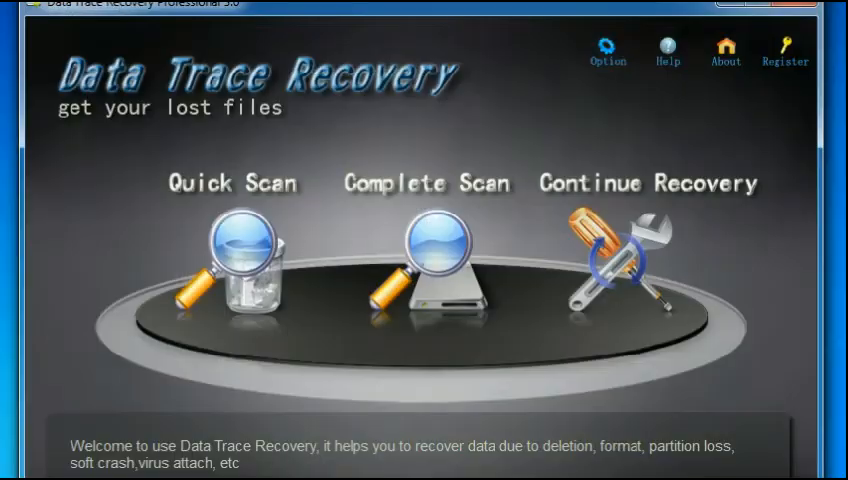
{"action": "left_click", "coordinate": [725, 52]}
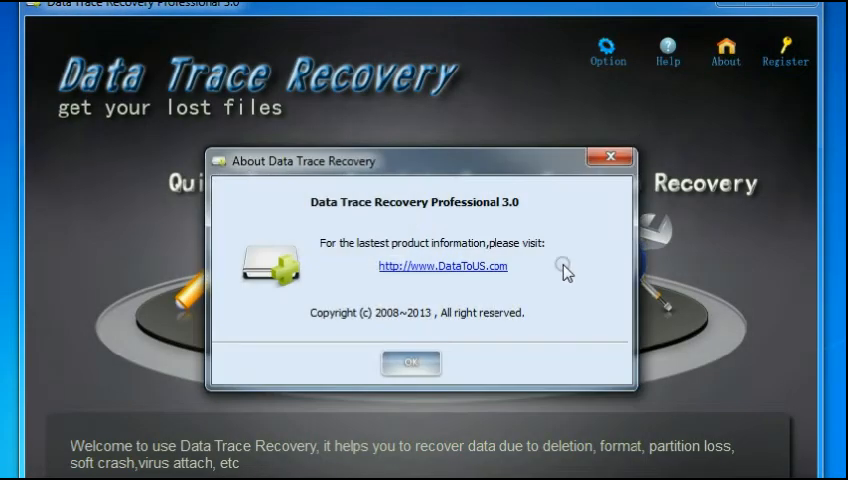
{"action": "mouse_move", "coordinate": [702, 147]}
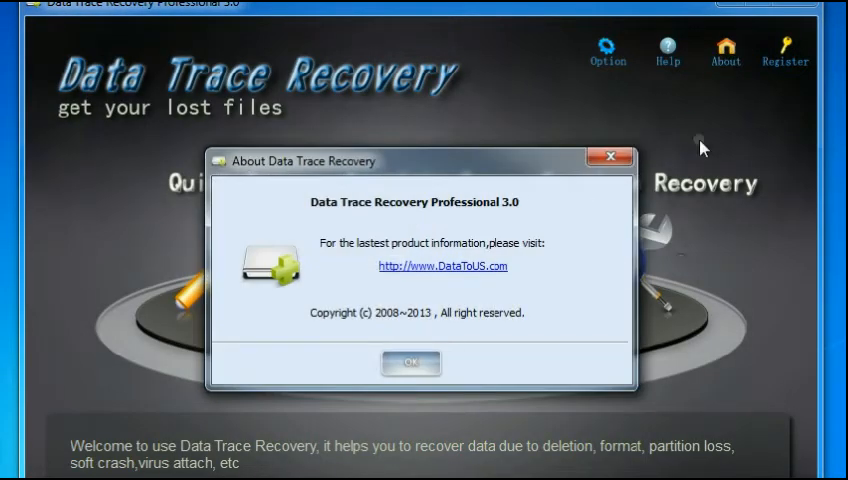
{"action": "mouse_move", "coordinate": [611, 157]}
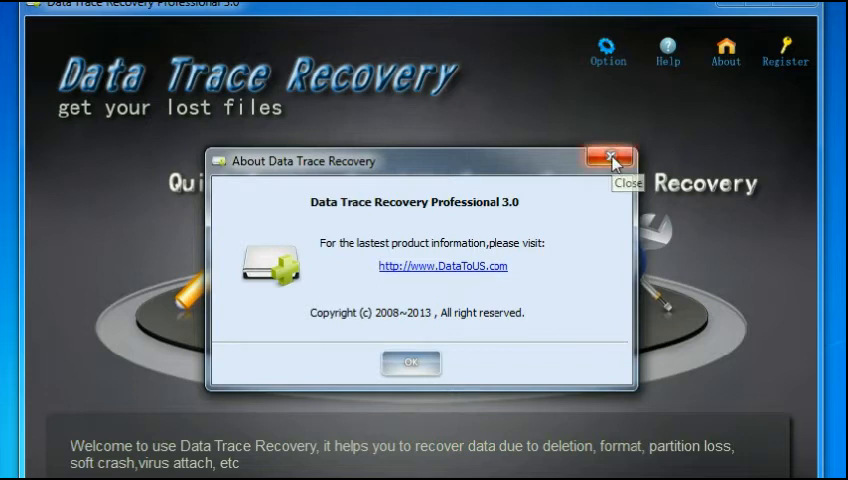
{"action": "left_click", "coordinate": [606, 157]}
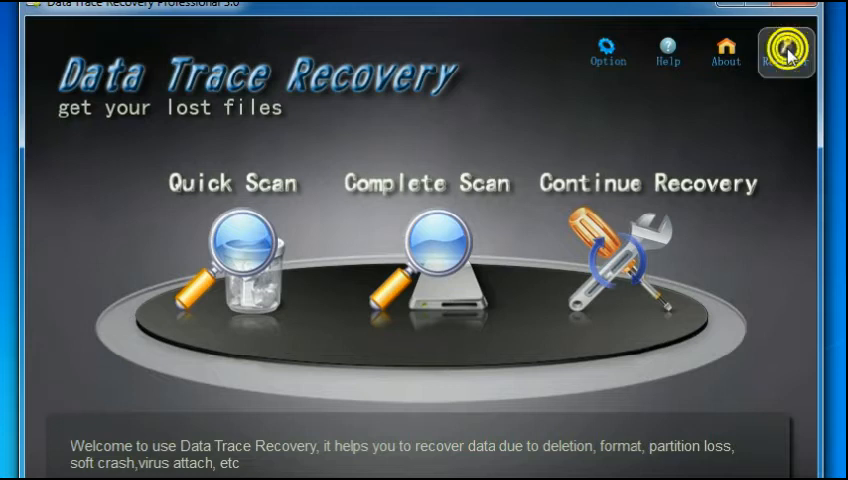
{"action": "left_click", "coordinate": [785, 48]}
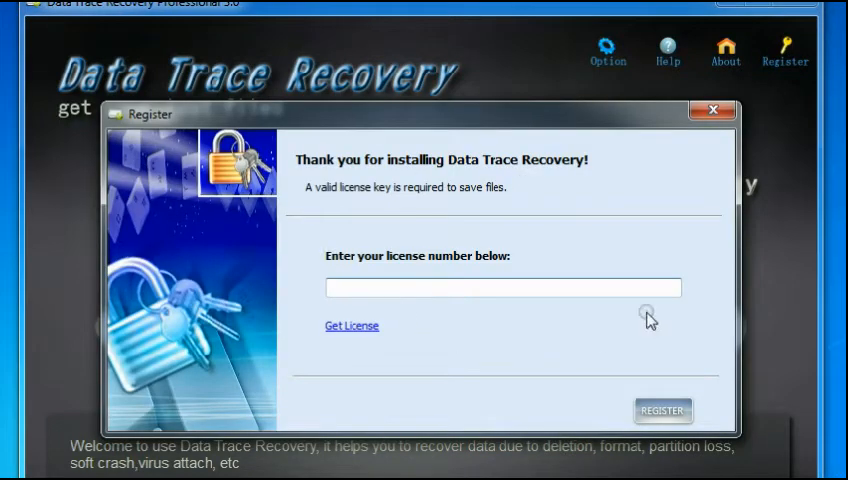
{"action": "mouse_move", "coordinate": [700, 302]}
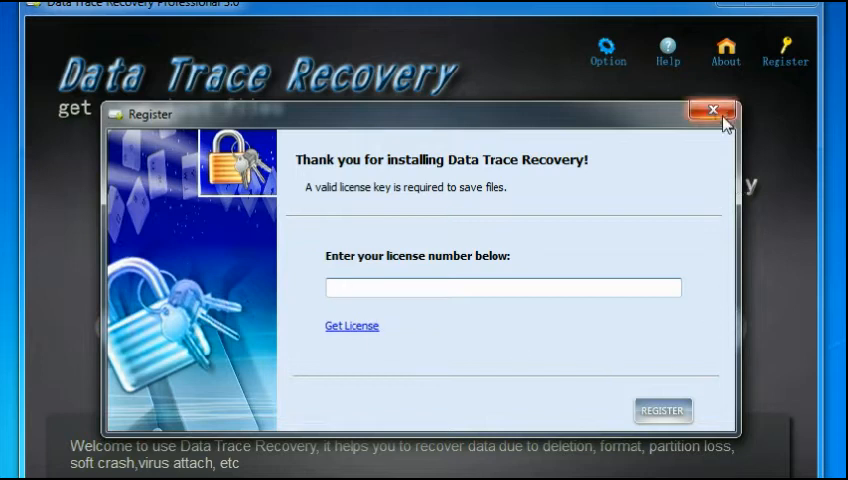
{"action": "left_click", "coordinate": [711, 110]}
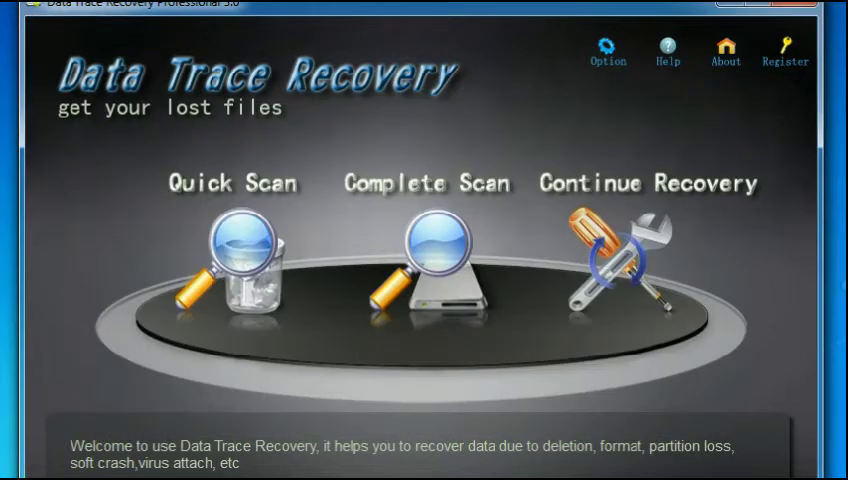
{"action": "mouse_move", "coordinate": [798, 174]}
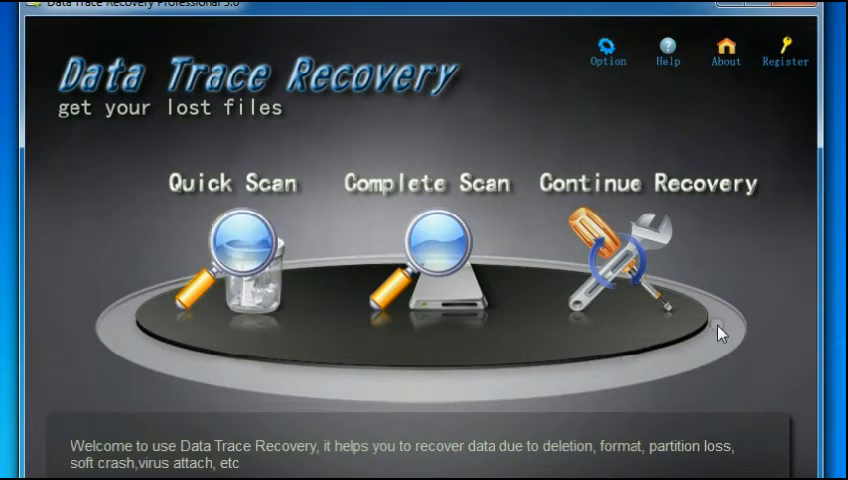
{"action": "mouse_move", "coordinate": [190, 290]}
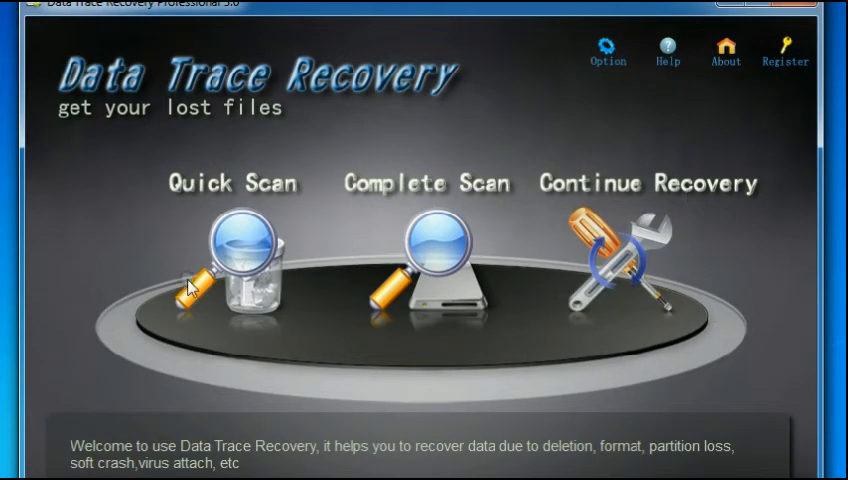
{"action": "mouse_move", "coordinate": [232, 270]}
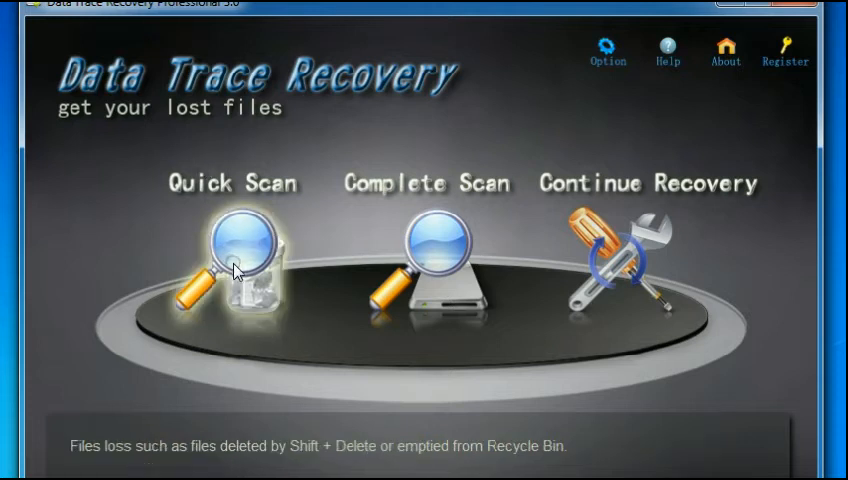
{"action": "mouse_move", "coordinate": [234, 275]}
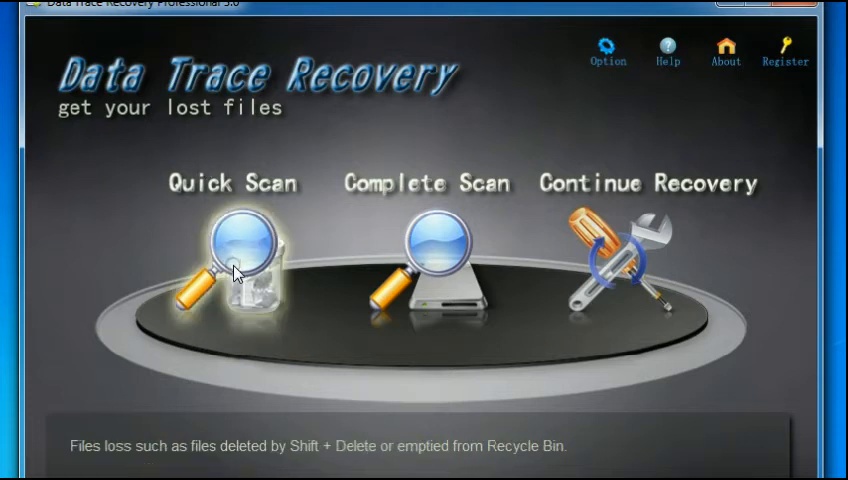
{"action": "mouse_move", "coordinate": [235, 330]}
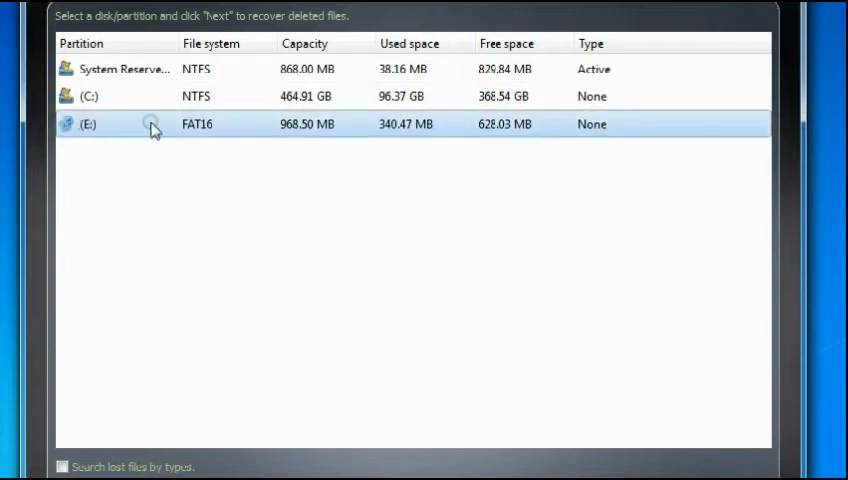
{"action": "mouse_move", "coordinate": [287, 244]}
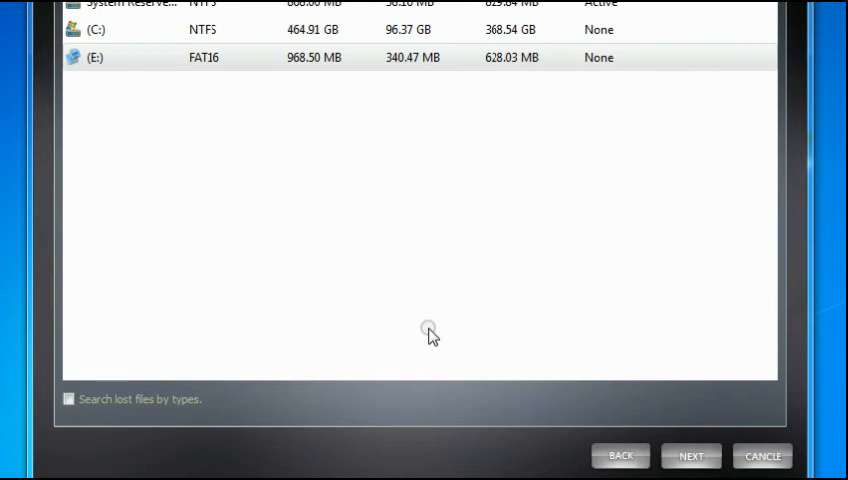
{"action": "mouse_move", "coordinate": [620, 455]}
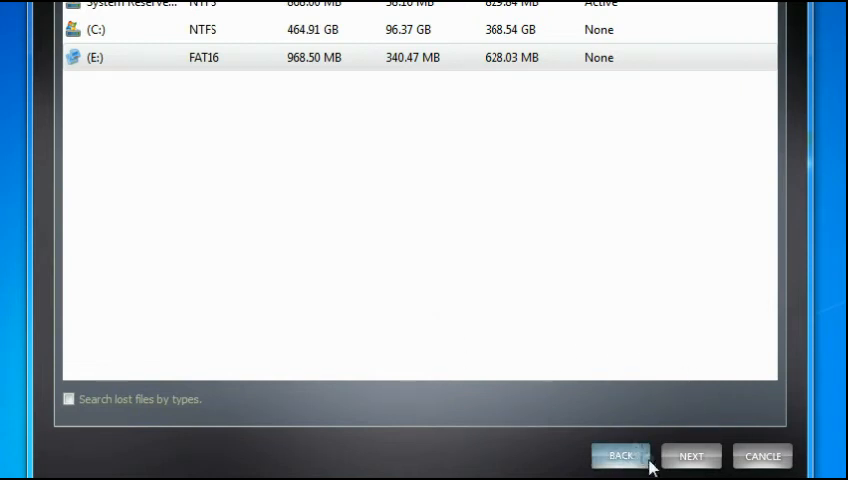
{"action": "mouse_move", "coordinate": [737, 440]}
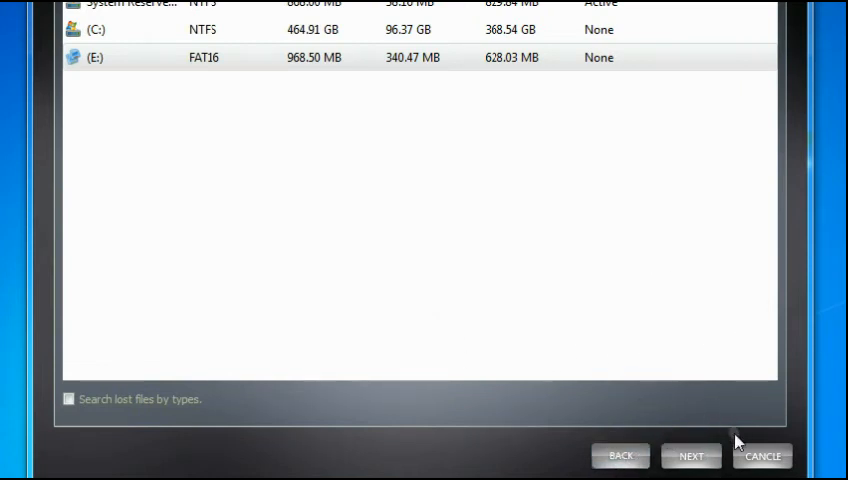
{"action": "mouse_move", "coordinate": [737, 222]}
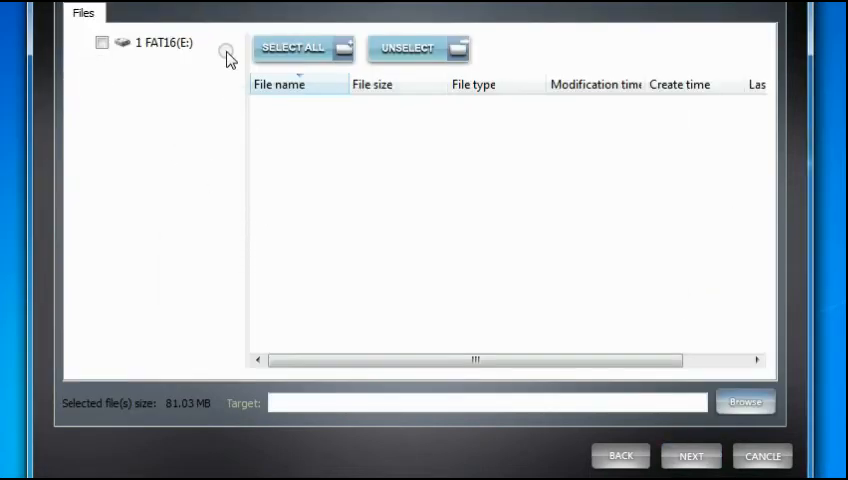
{"action": "mouse_move", "coordinate": [370, 117]}
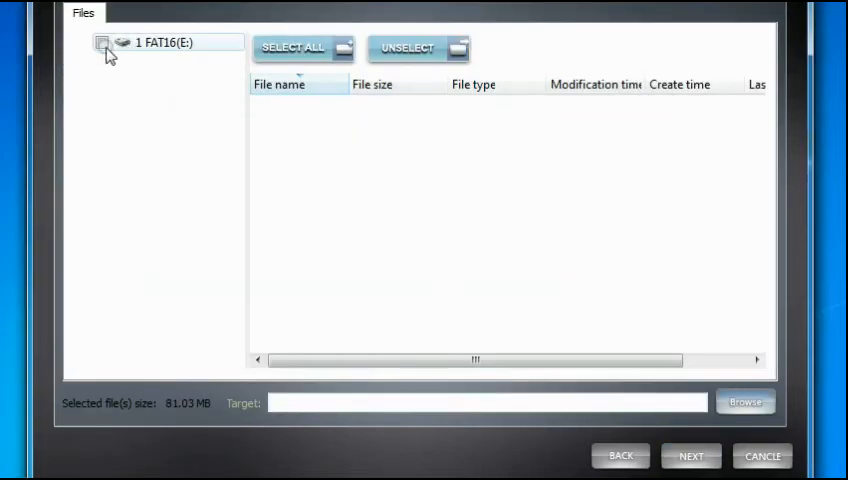
Tick 1 FAT16(E:) and expand DCIM to list the JPEG photos in 109_PANA
{"action": "left_click", "coordinate": [102, 42]}
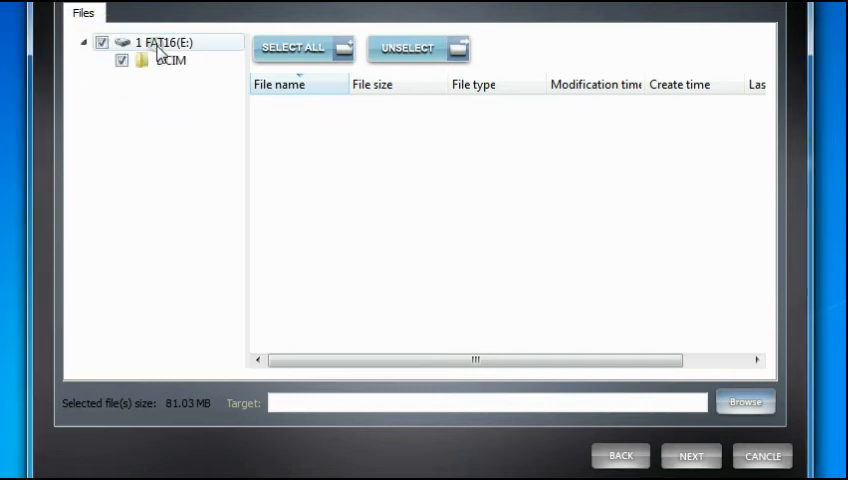
{"action": "left_click", "coordinate": [85, 60]}
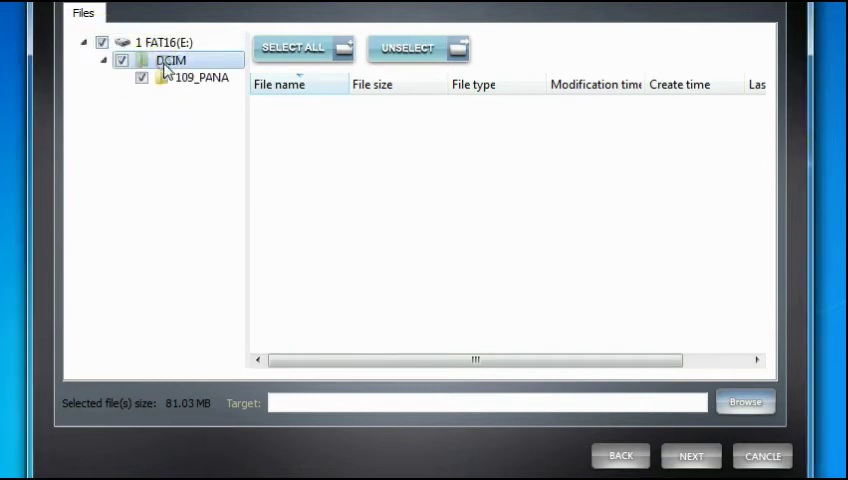
{"action": "left_click", "coordinate": [200, 77]}
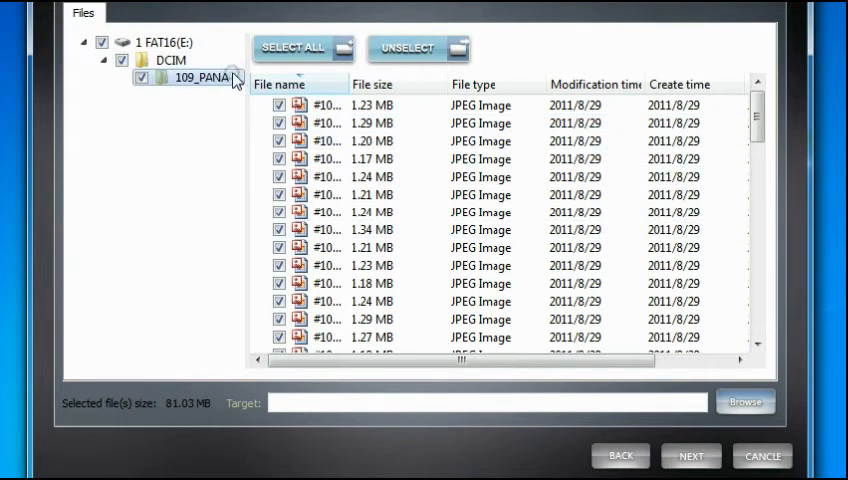
{"action": "mouse_move", "coordinate": [228, 85]}
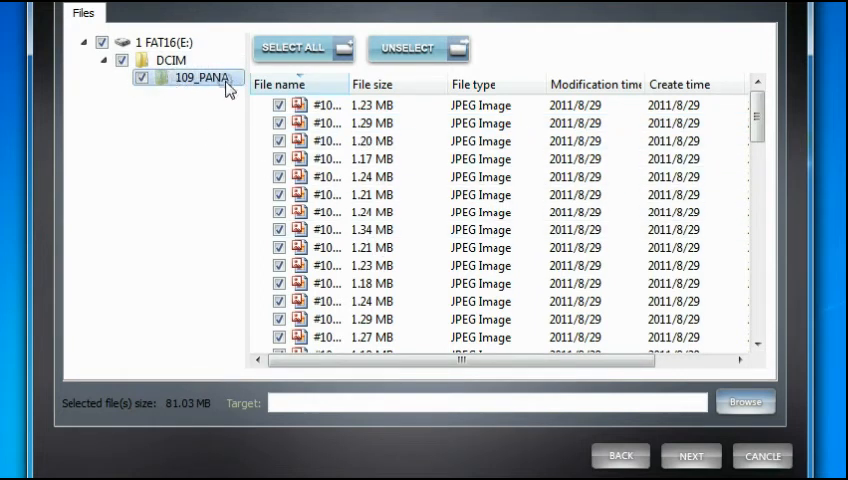
{"action": "mouse_move", "coordinate": [200, 90]}
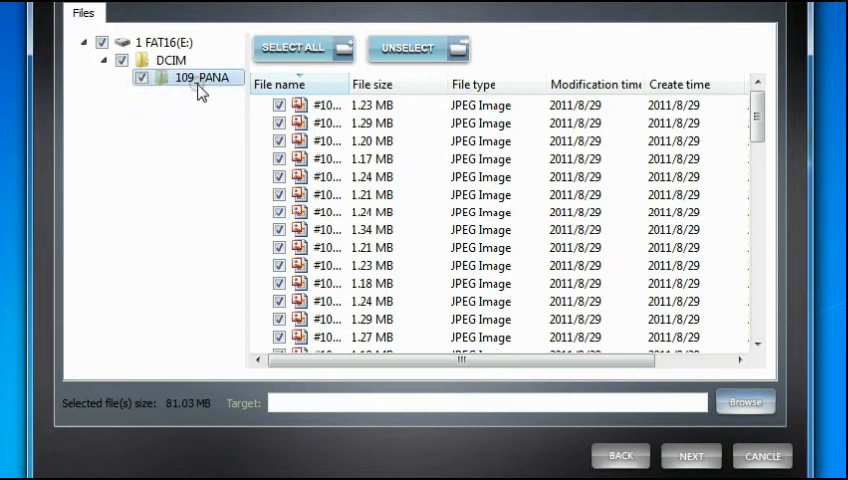
{"action": "mouse_move", "coordinate": [245, 85]}
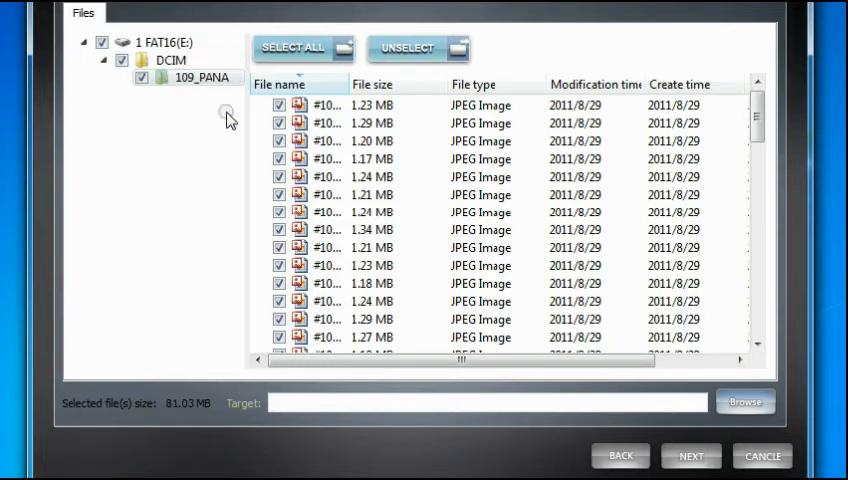
{"action": "mouse_move", "coordinate": [58, 338]}
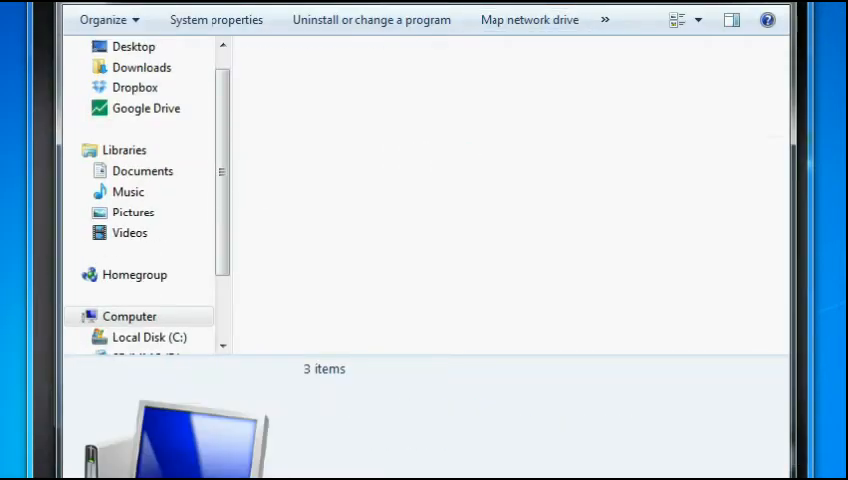
Open E:\DCIM\109_PANA in Explorer and scroll through its 27 JPEG images
{"action": "left_click", "coordinate": [148, 316]}
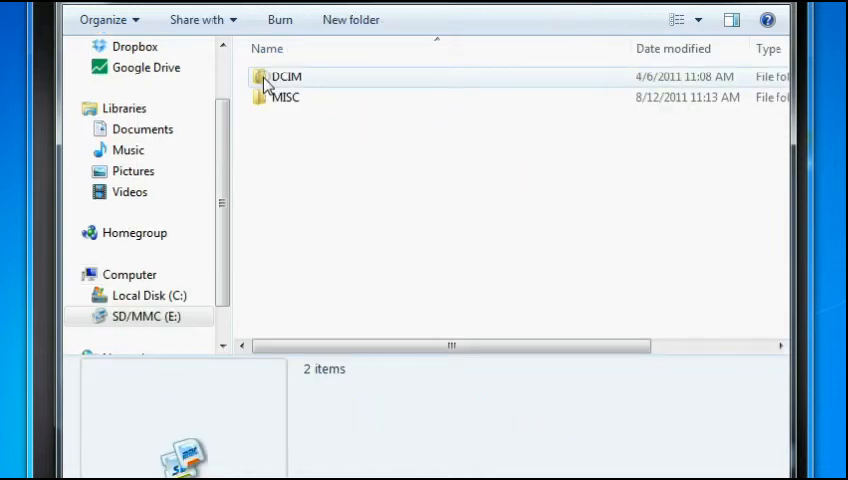
{"action": "double_click", "coordinate": [287, 77]}
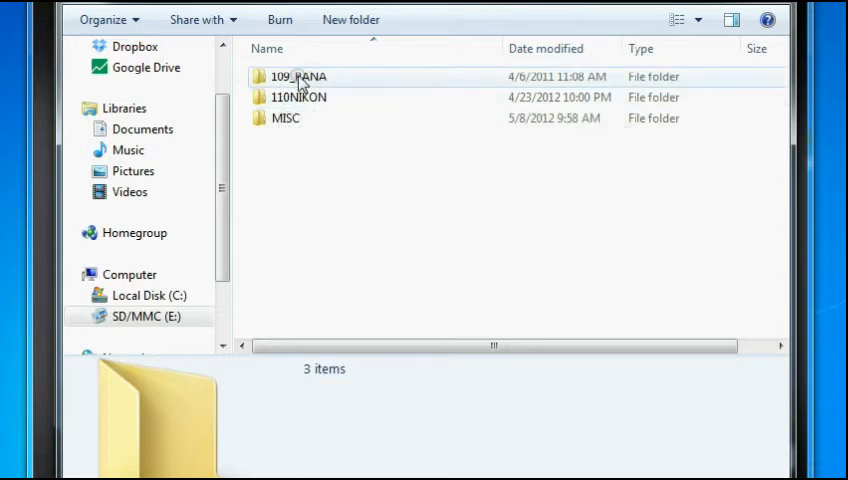
{"action": "mouse_move", "coordinate": [298, 76]}
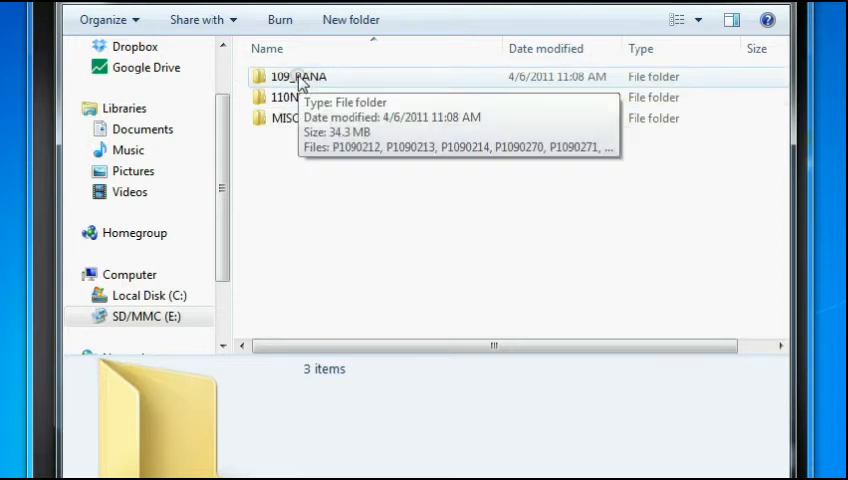
{"action": "double_click", "coordinate": [297, 76]}
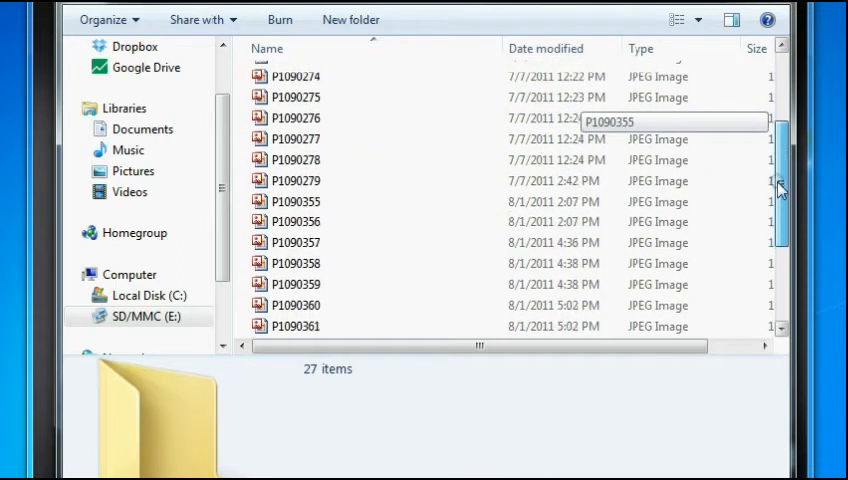
{"action": "scroll", "scroll_direction": "down", "scroll_amount": 3}
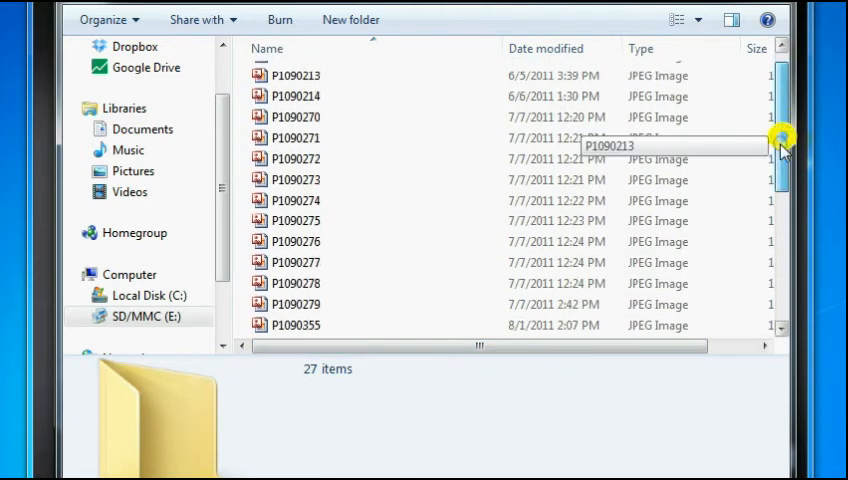
{"action": "scroll", "scroll_direction": "down", "scroll_amount": 3}
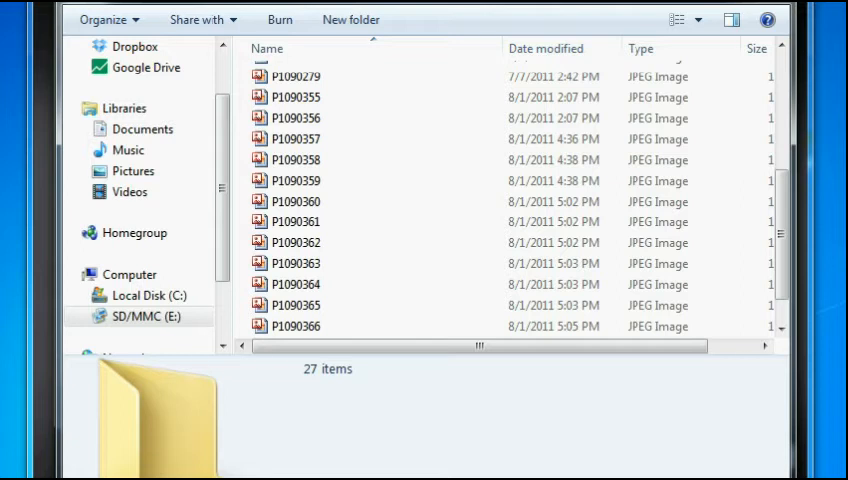
{"action": "scroll", "scroll_direction": "up", "scroll_amount": 3}
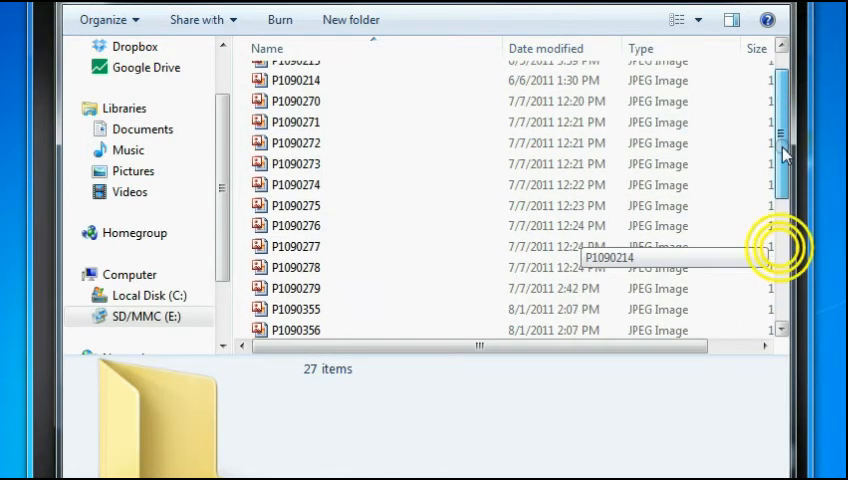
{"action": "scroll", "scroll_direction": "down", "scroll_amount": 3}
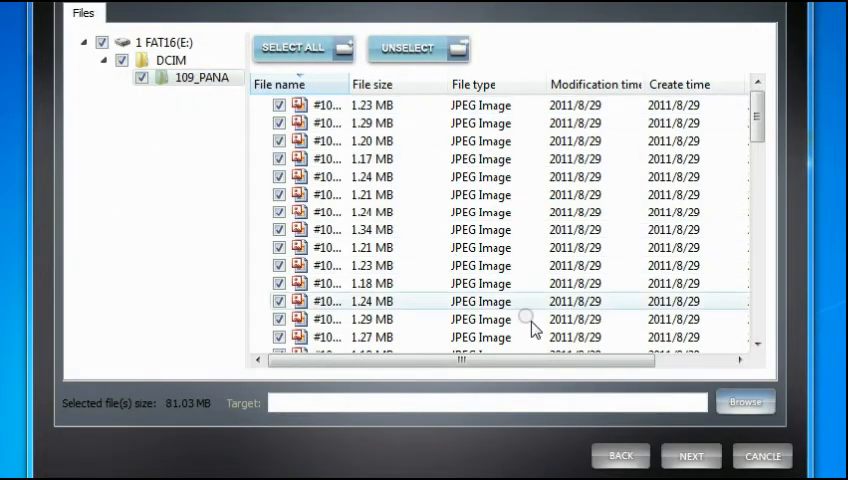
{"action": "mouse_move", "coordinate": [727, 138]}
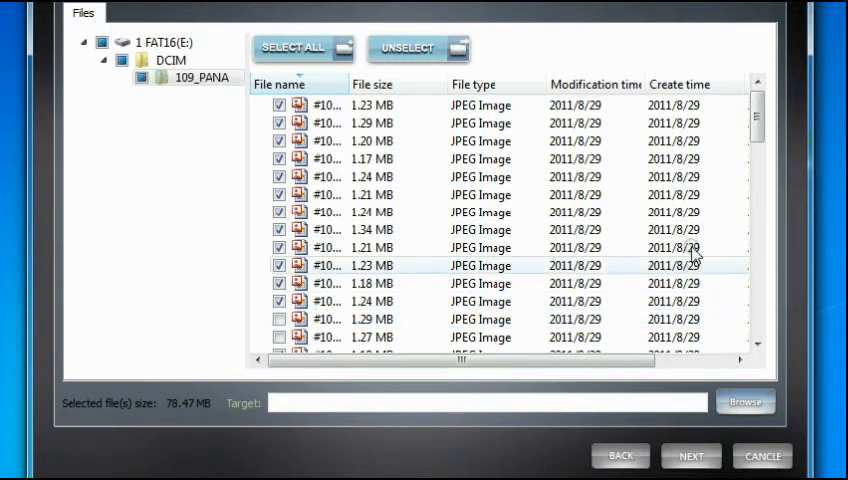
Scroll the 109_PANA file list while unticking photos, leaving 70.81 MB selected
{"action": "scroll", "scroll_direction": "down", "scroll_amount": 3}
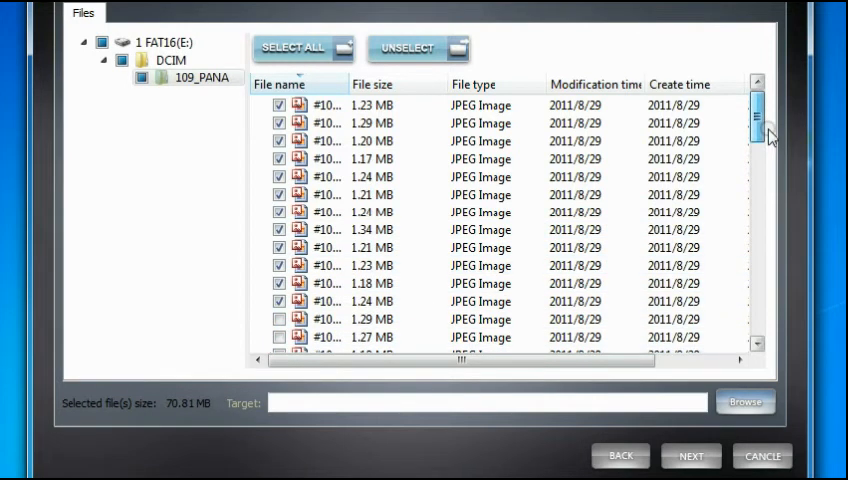
{"action": "mouse_move", "coordinate": [399, 93]}
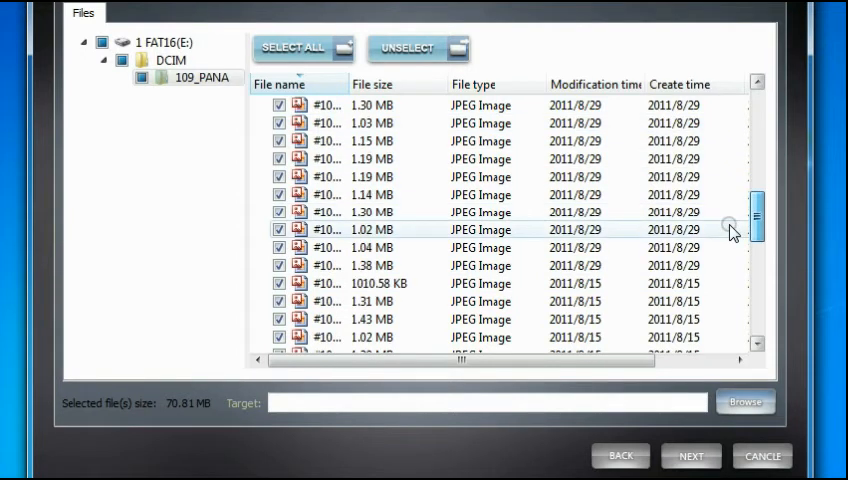
{"action": "scroll", "scroll_direction": "up", "scroll_amount": 3}
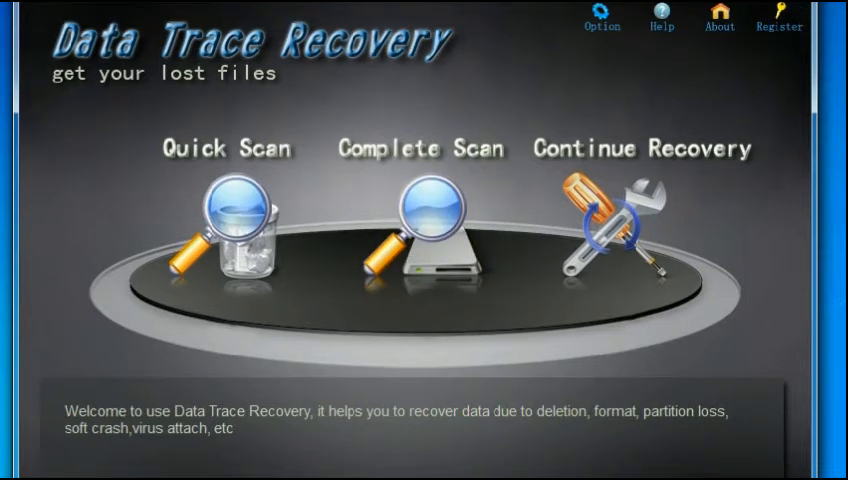
{"action": "mouse_move", "coordinate": [243, 233]}
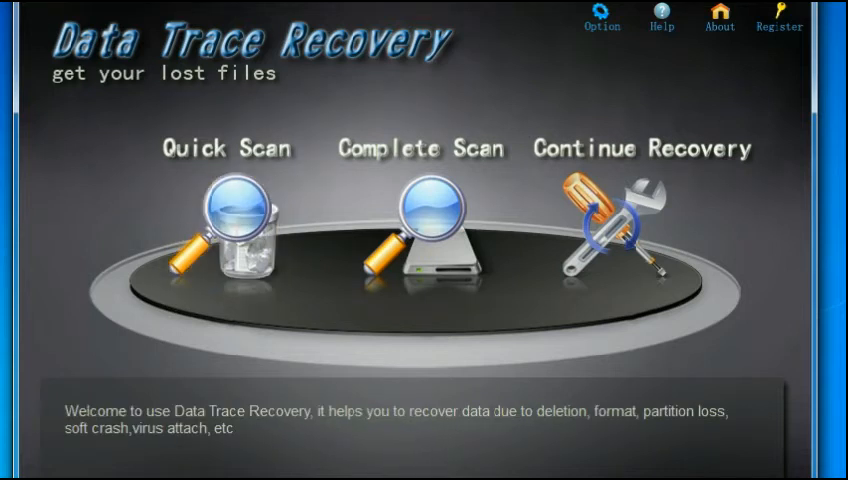
{"action": "mouse_move", "coordinate": [476, 226]}
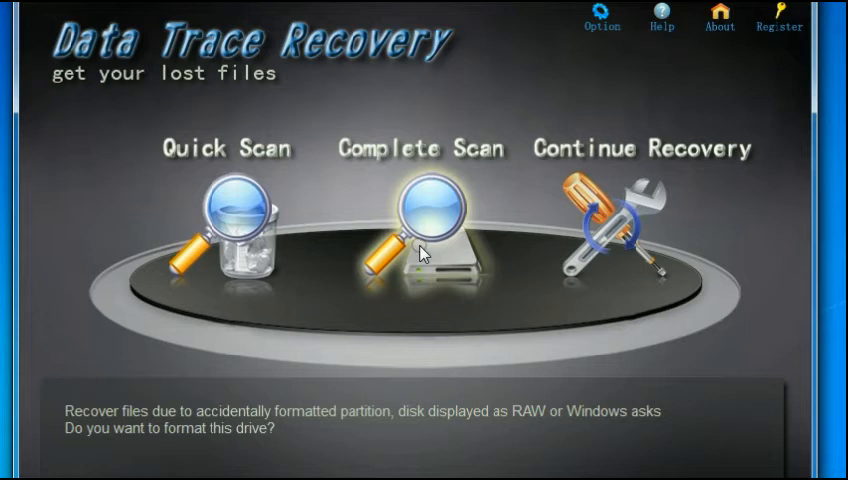
{"action": "mouse_move", "coordinate": [508, 166]}
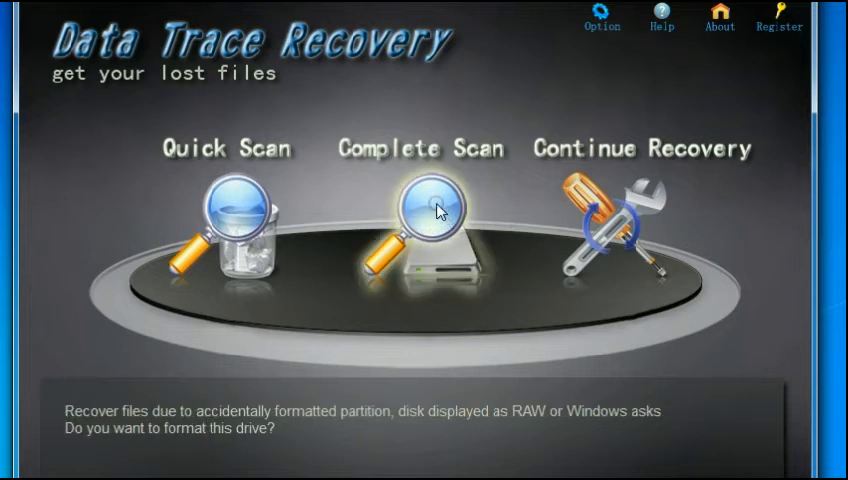
Start a Complete Scan from the main screen
{"action": "left_click", "coordinate": [435, 210]}
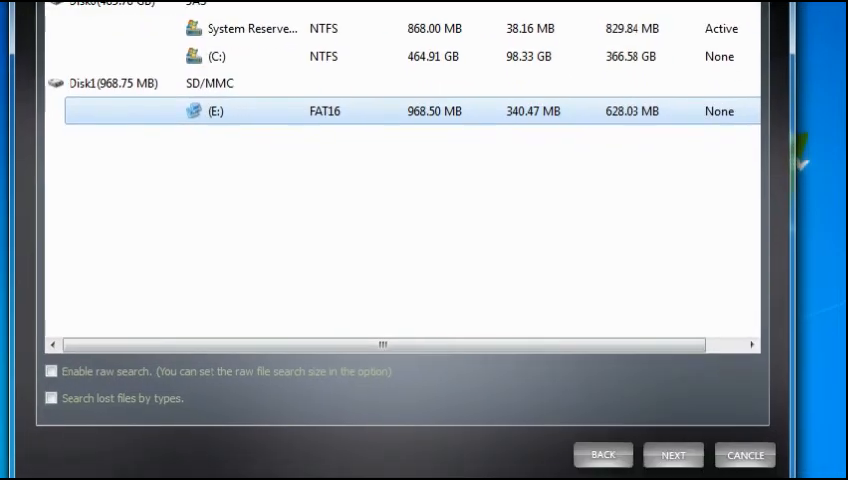
{"action": "mouse_move", "coordinate": [673, 455]}
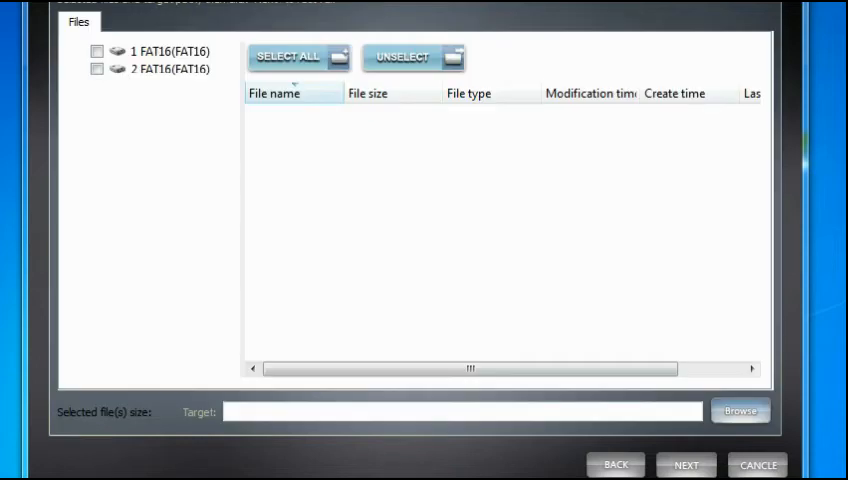
{"action": "mouse_move", "coordinate": [541, 127]}
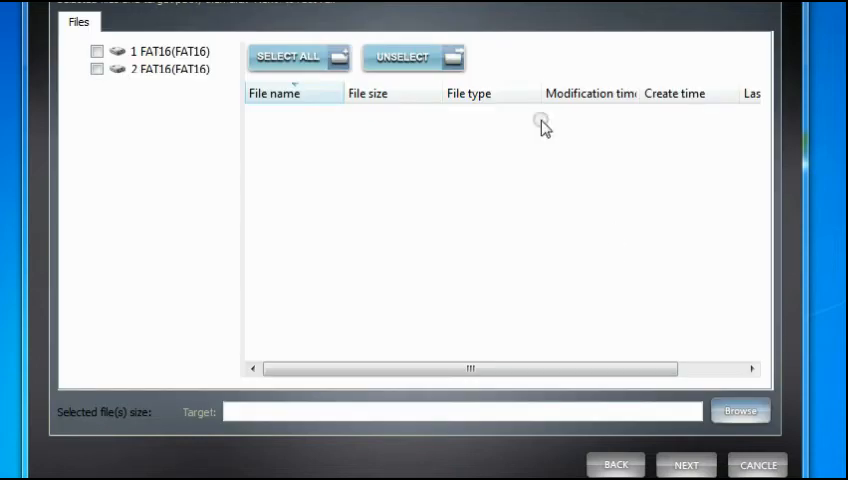
{"action": "mouse_move", "coordinate": [133, 50]}
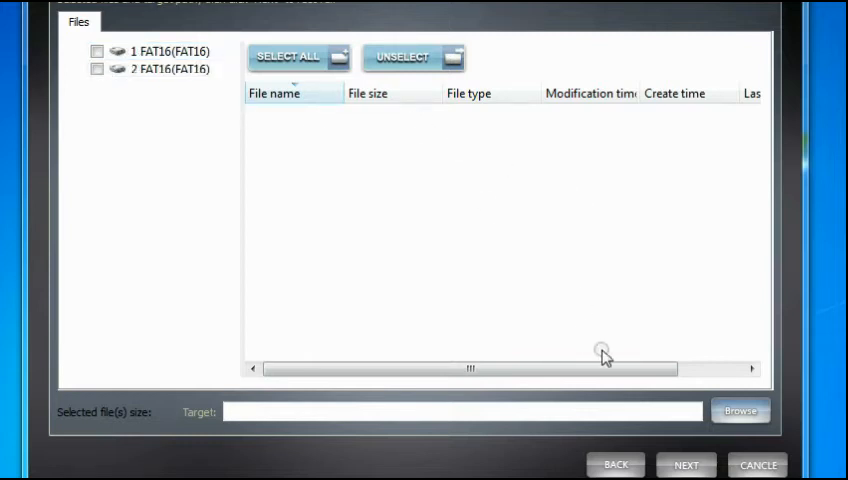
Tick the 1 FAT16(FAT16) partition checkbox in the Files tree
{"action": "left_click", "coordinate": [445, 368]}
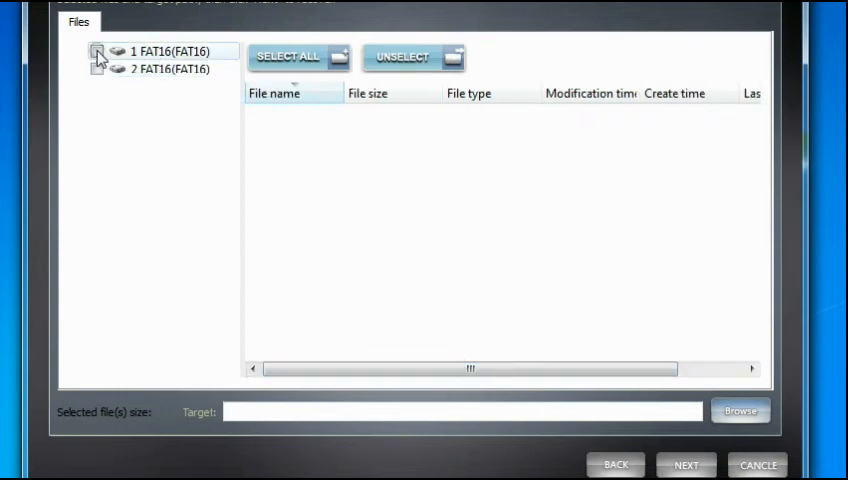
{"action": "left_click", "coordinate": [95, 51]}
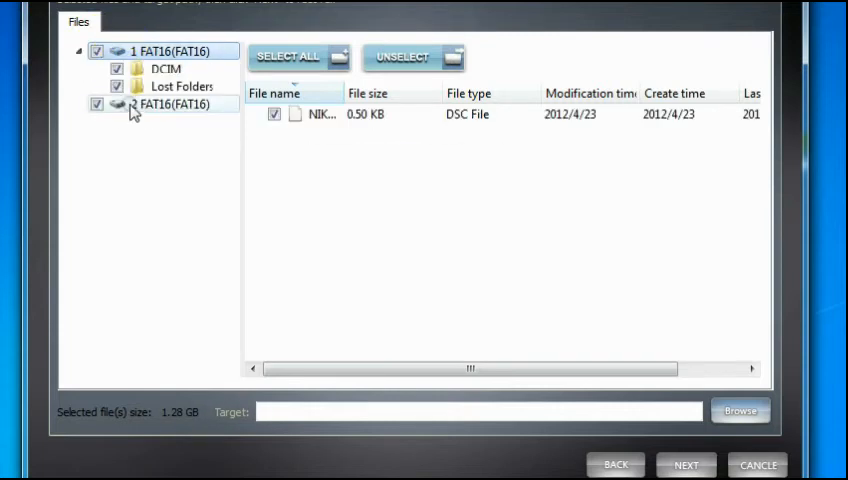
Expand the second partition's lost folders and list the ~2.5 MB JPEG photos in DIR1
{"action": "left_click", "coordinate": [79, 104]}
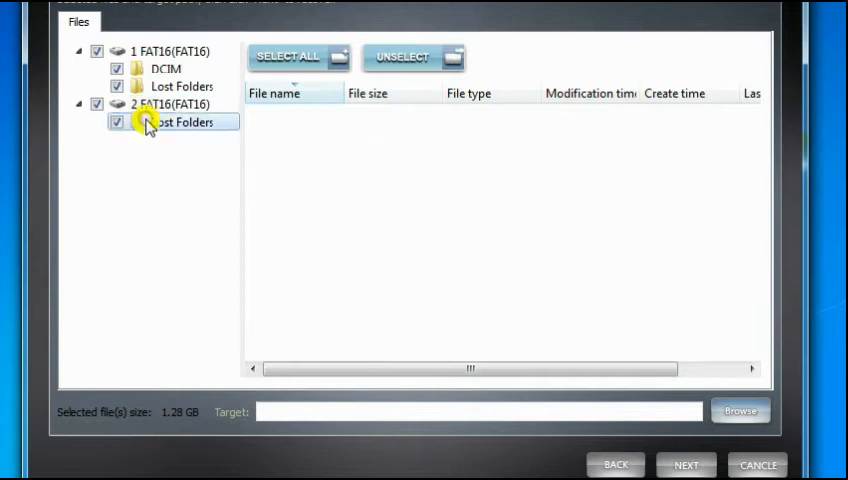
{"action": "left_click", "coordinate": [99, 121]}
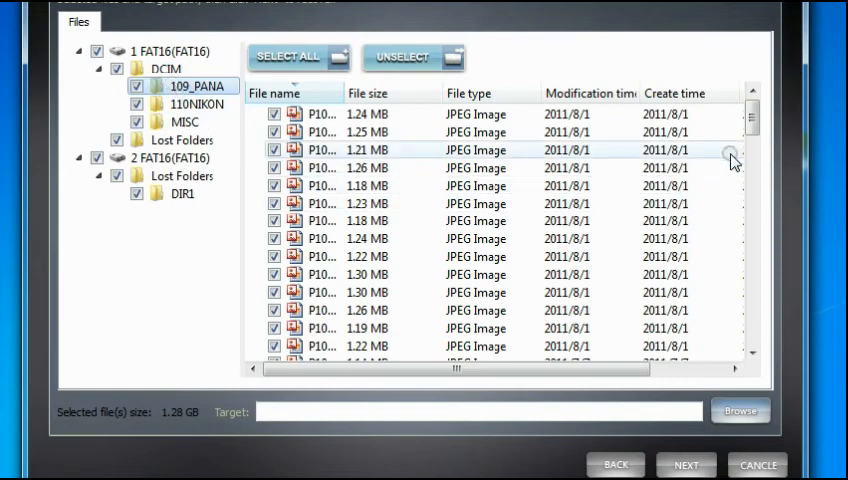
{"action": "scroll", "scroll_direction": "down", "scroll_amount": 3}
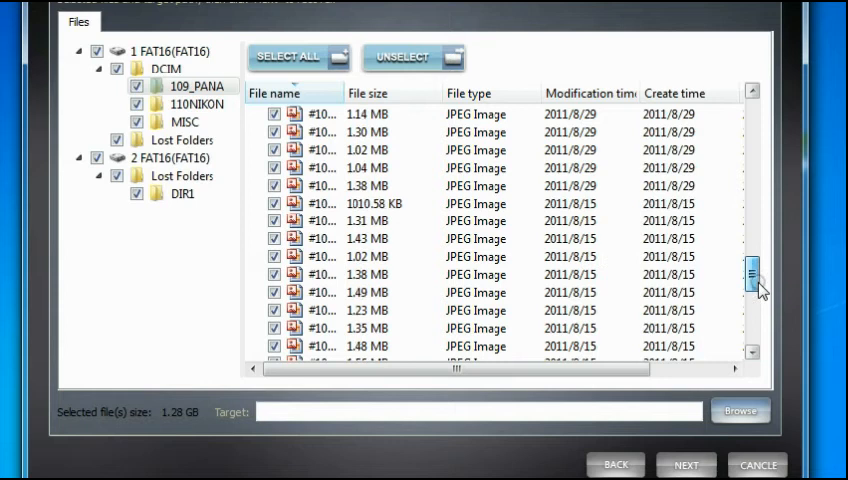
{"action": "scroll", "scroll_direction": "down", "scroll_amount": 3}
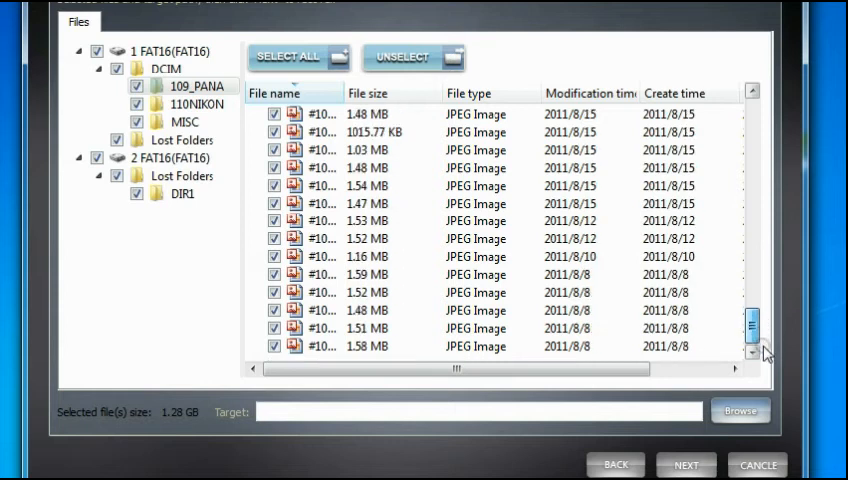
{"action": "left_click", "coordinate": [179, 193]}
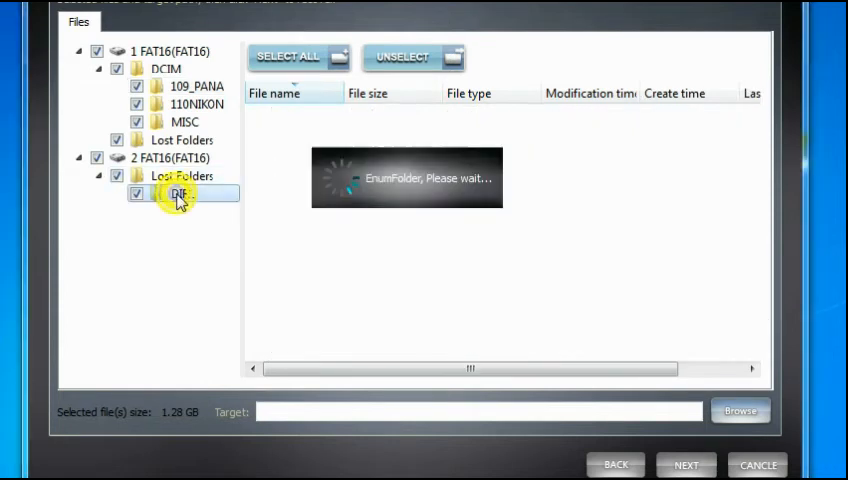
{"action": "left_click", "coordinate": [181, 193]}
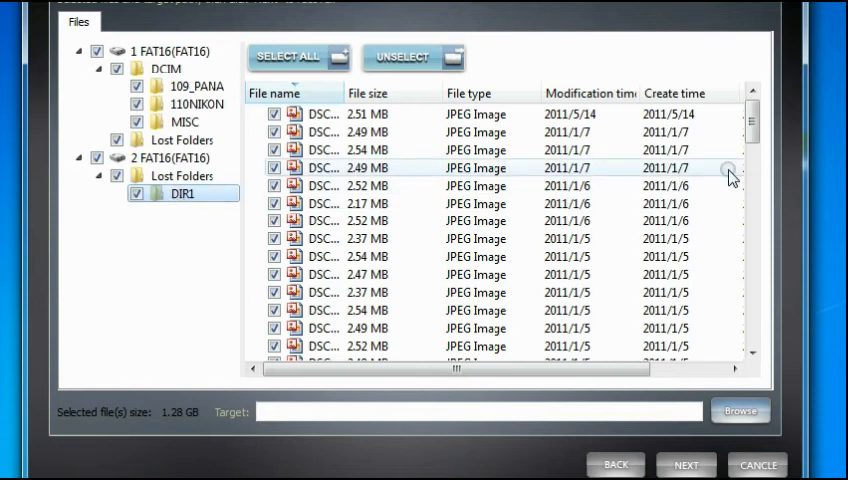
{"action": "scroll", "scroll_direction": "down", "scroll_amount": 3}
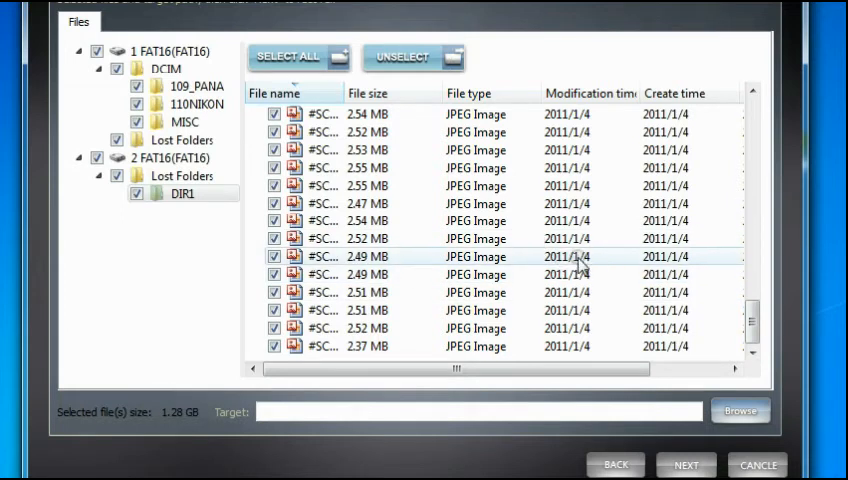
{"action": "mouse_move", "coordinate": [440, 292]}
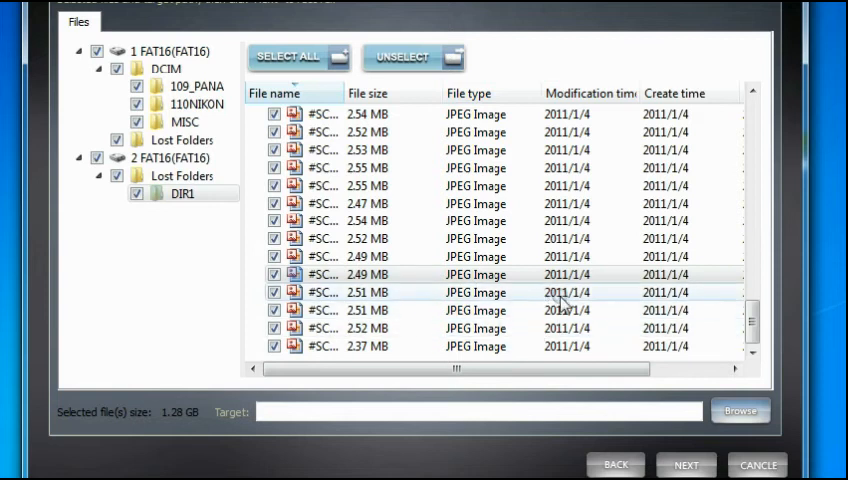
{"action": "mouse_move", "coordinate": [594, 303]}
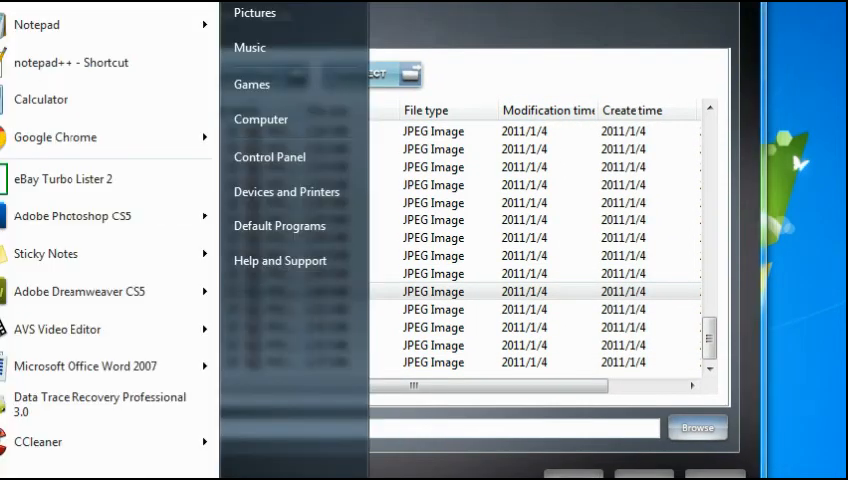
{"action": "mouse_move", "coordinate": [261, 119]}
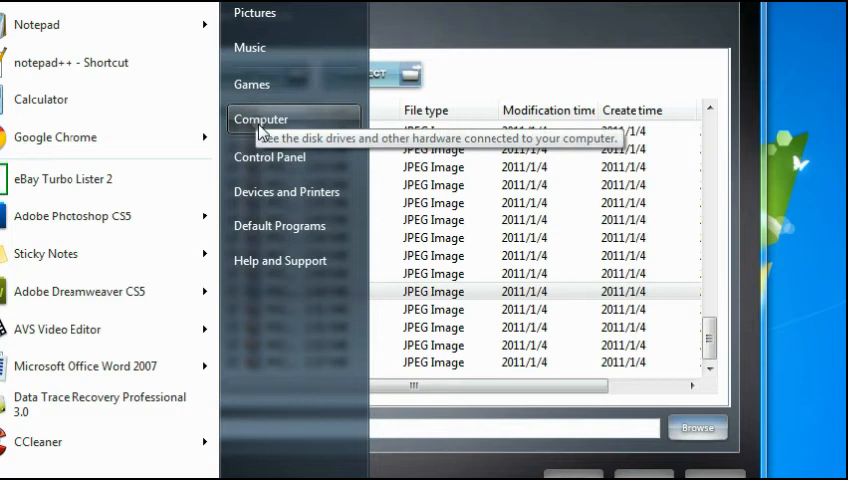
Open the 109_PANA folder on SD/MMC (E:) in Explorer and scroll its 27 JPEG photos
{"action": "left_click", "coordinate": [261, 119]}
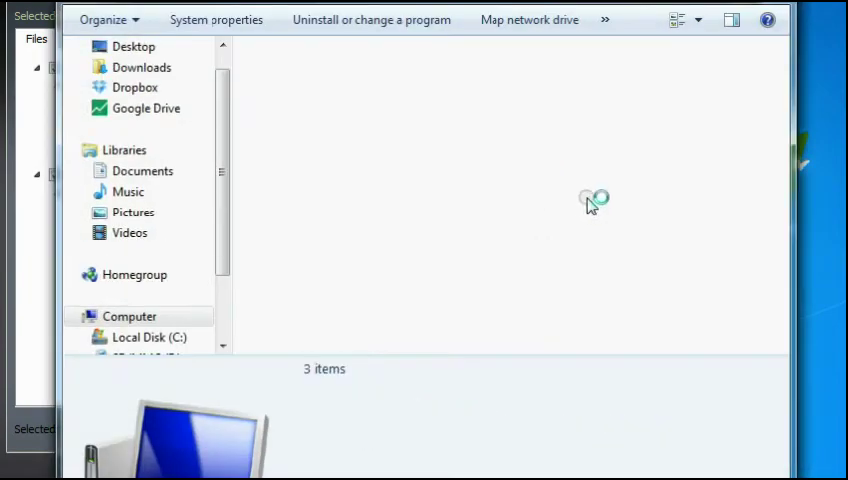
{"action": "mouse_move", "coordinate": [425, 170]}
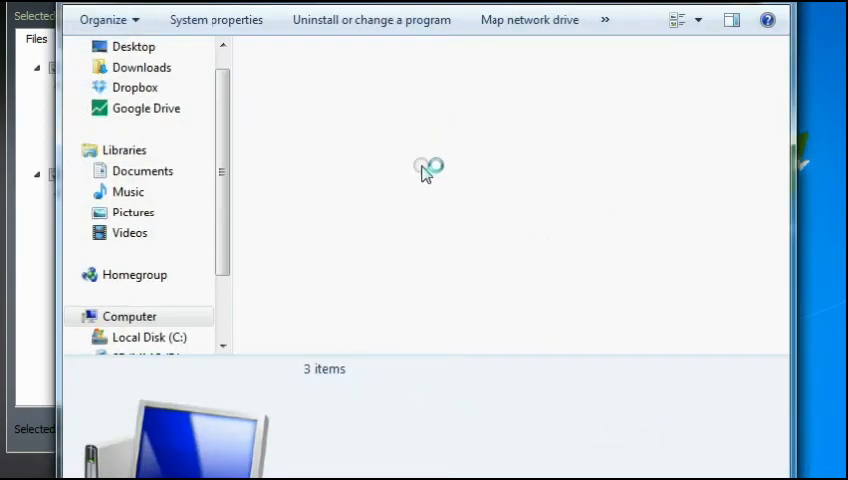
{"action": "left_click", "coordinate": [148, 316]}
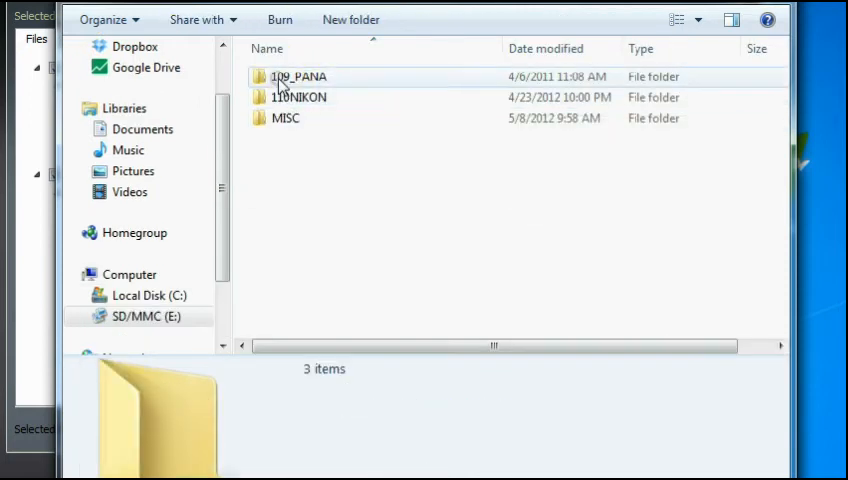
{"action": "double_click", "coordinate": [297, 76]}
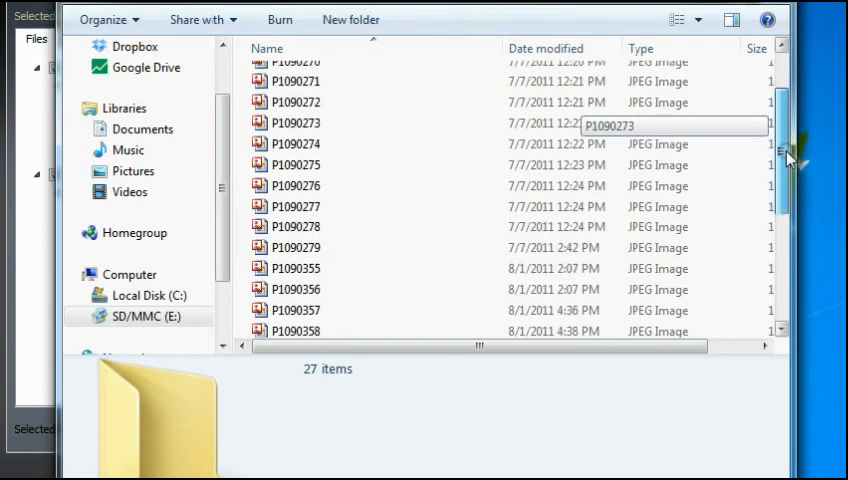
{"action": "scroll", "scroll_direction": "down", "scroll_amount": 3}
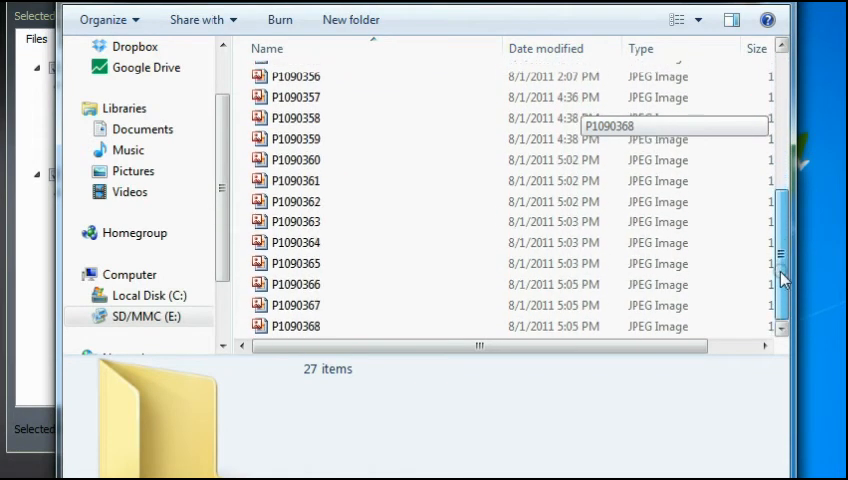
{"action": "mouse_move", "coordinate": [782, 285]}
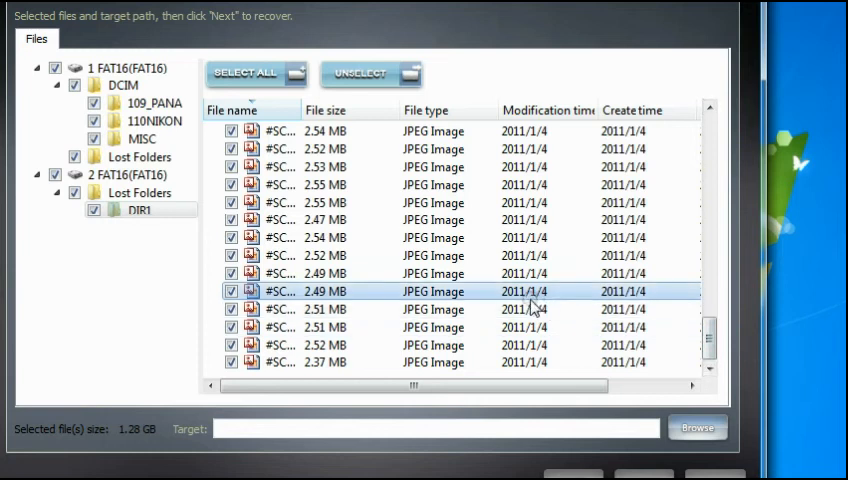
{"action": "mouse_move", "coordinate": [545, 300]}
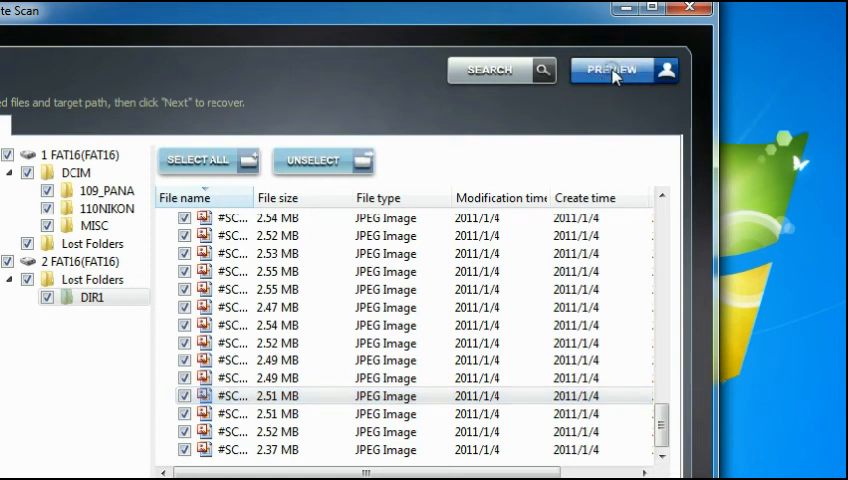
{"action": "left_click", "coordinate": [612, 69]}
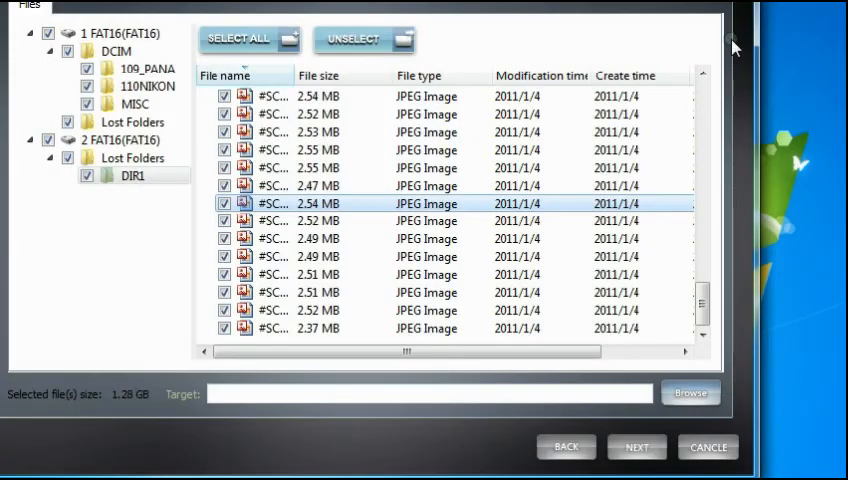
Scroll through the DIR1 recovered file list, with everything still checked at 1.28 GB
{"action": "scroll", "scroll_direction": "down", "scroll_amount": 3}
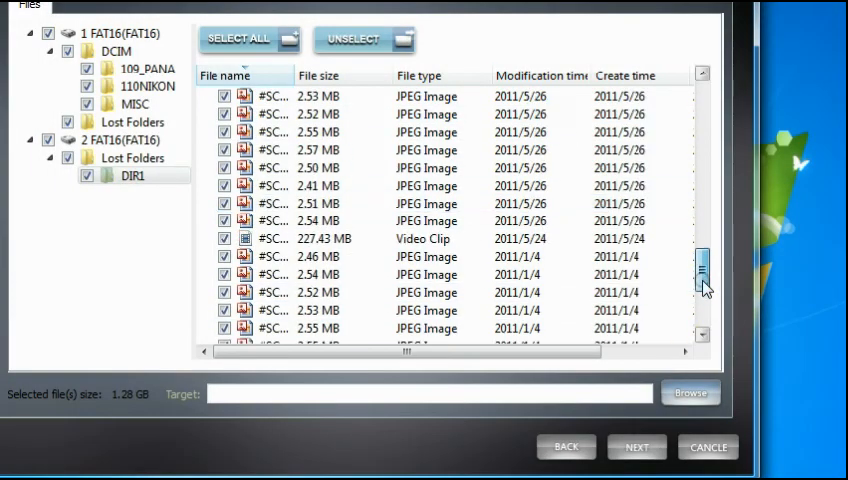
{"action": "scroll", "scroll_direction": "down", "scroll_amount": 3}
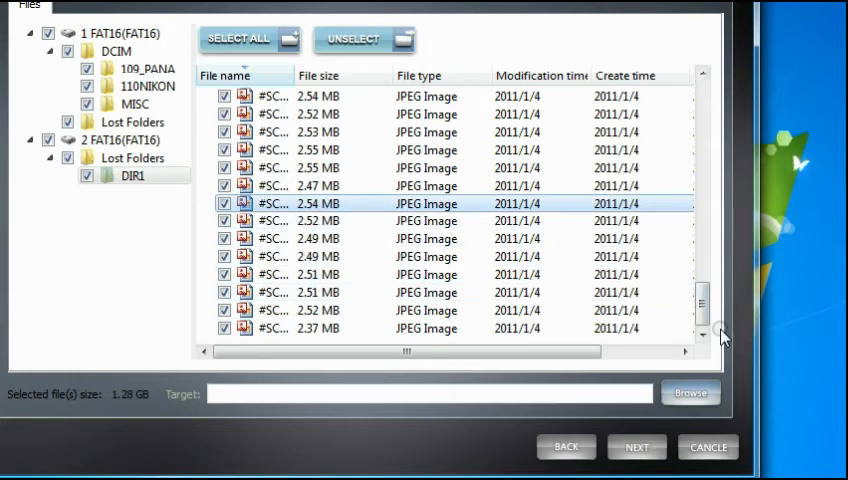
{"action": "mouse_move", "coordinate": [815, 335]}
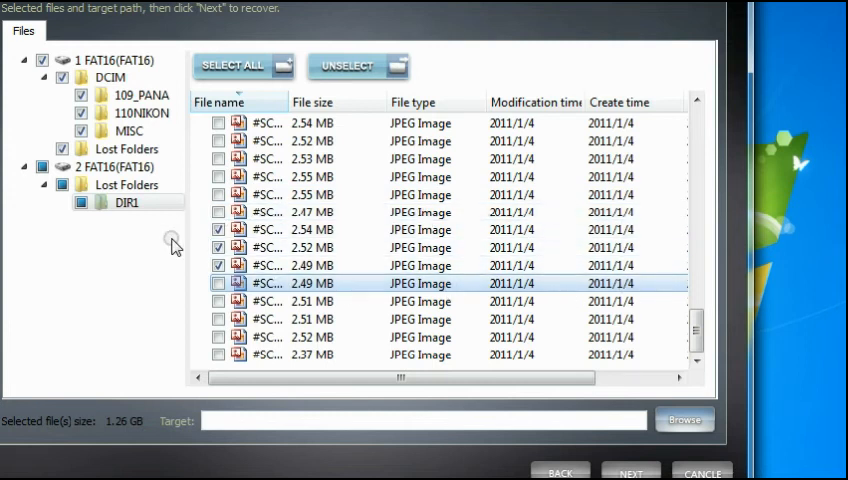
{"action": "mouse_move", "coordinate": [288, 215]}
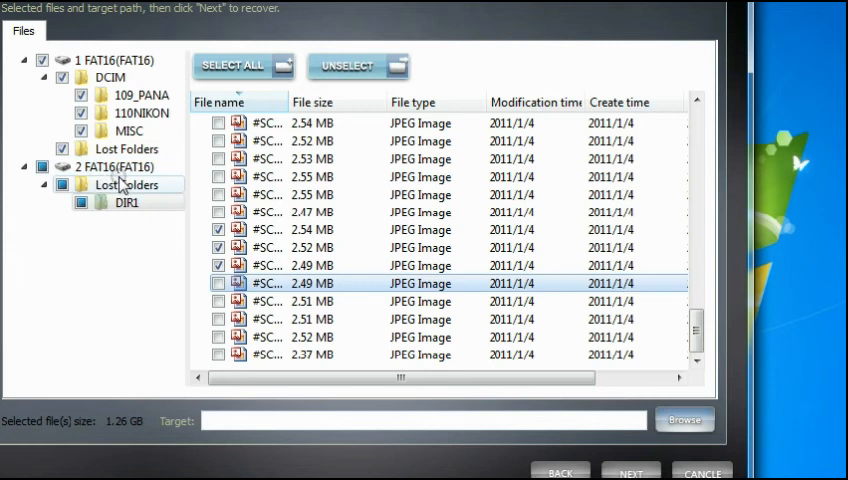
Untick partition 1 FAT16 and uncheck two photos and the 39.11 MB video clip
{"action": "left_click", "coordinate": [42, 60]}
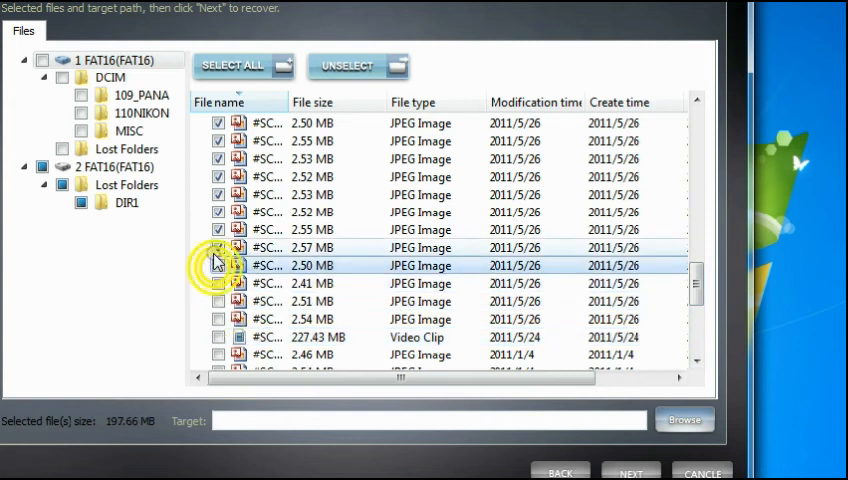
{"action": "left_click", "coordinate": [220, 194]}
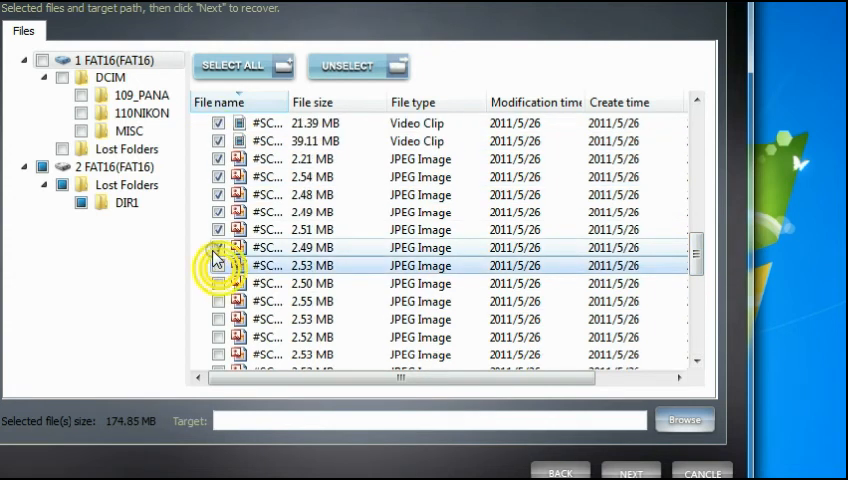
{"action": "left_click", "coordinate": [219, 195]}
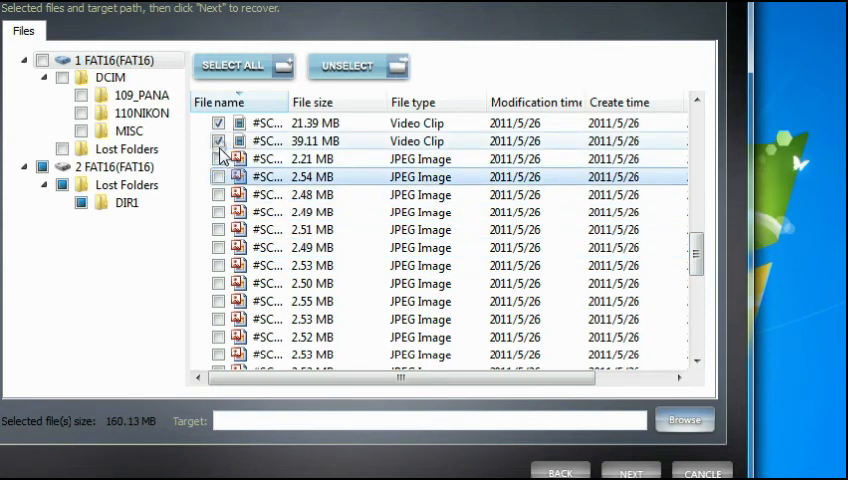
{"action": "left_click", "coordinate": [219, 140]}
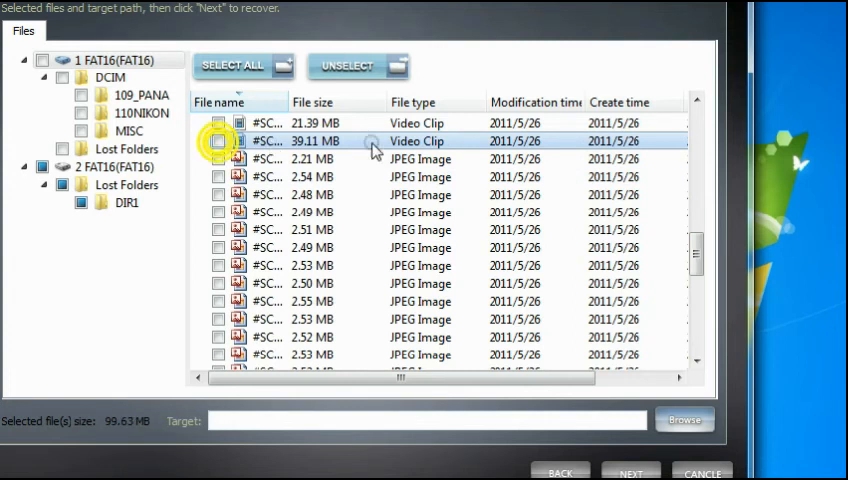
Uncheck more DIR1 photos, including the 2.53 MB and 2.51 MB ones, leaving 32.17 MB
{"action": "scroll", "scroll_direction": "down", "scroll_amount": 3}
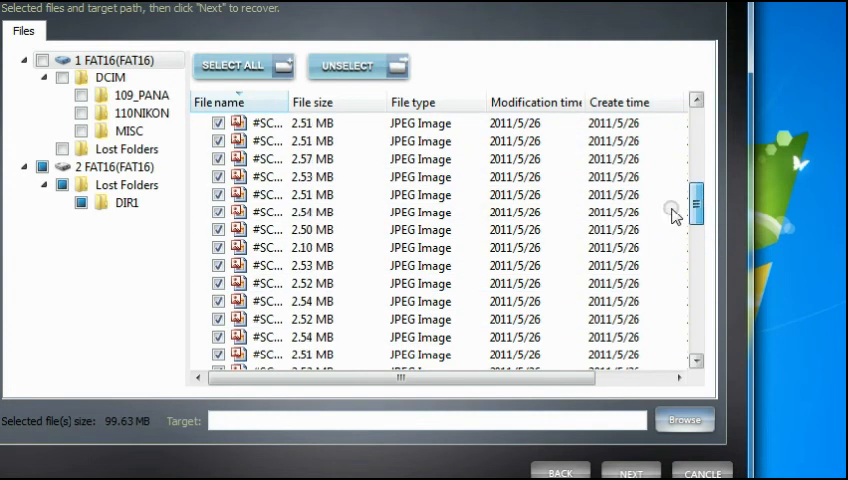
{"action": "scroll", "scroll_direction": "down", "scroll_amount": 3}
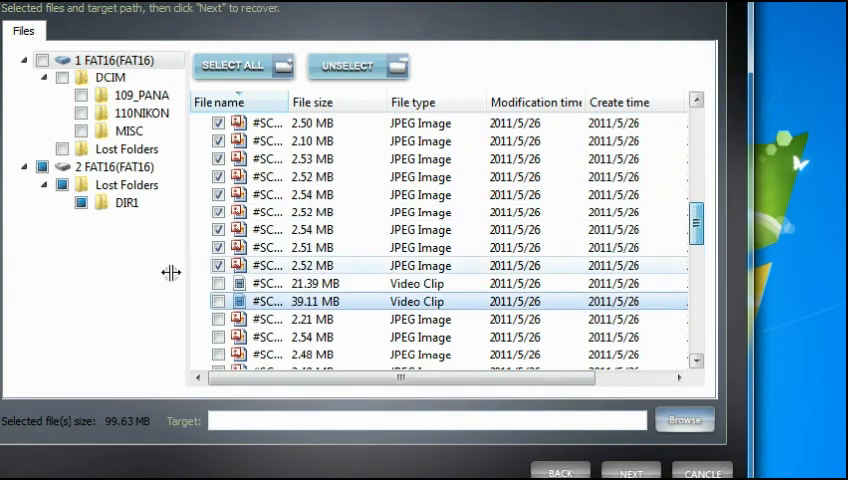
{"action": "left_click", "coordinate": [219, 230]}
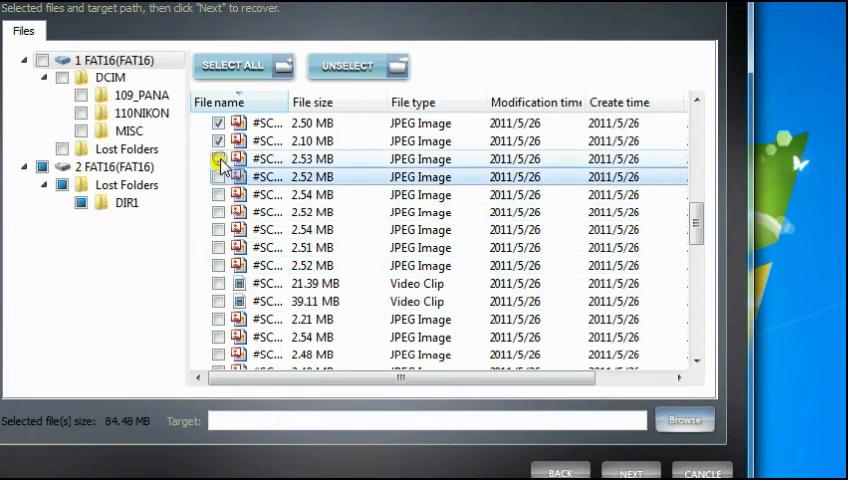
{"action": "left_click", "coordinate": [219, 159]}
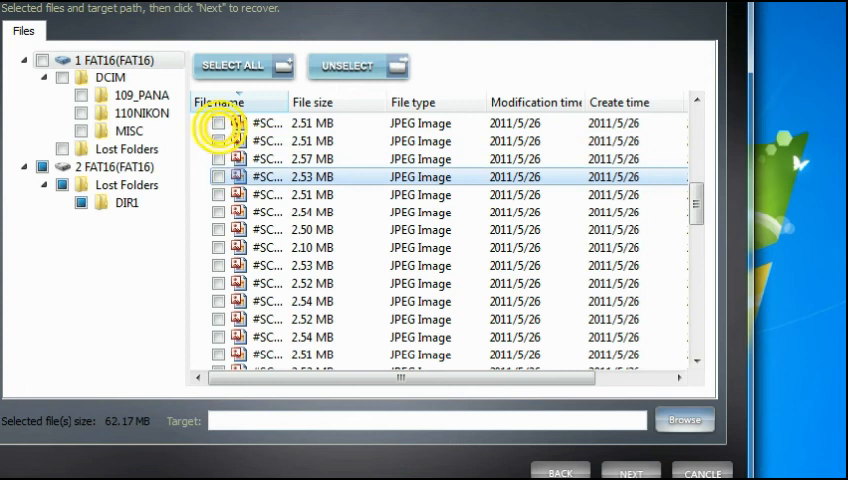
{"action": "left_click", "coordinate": [127, 202]}
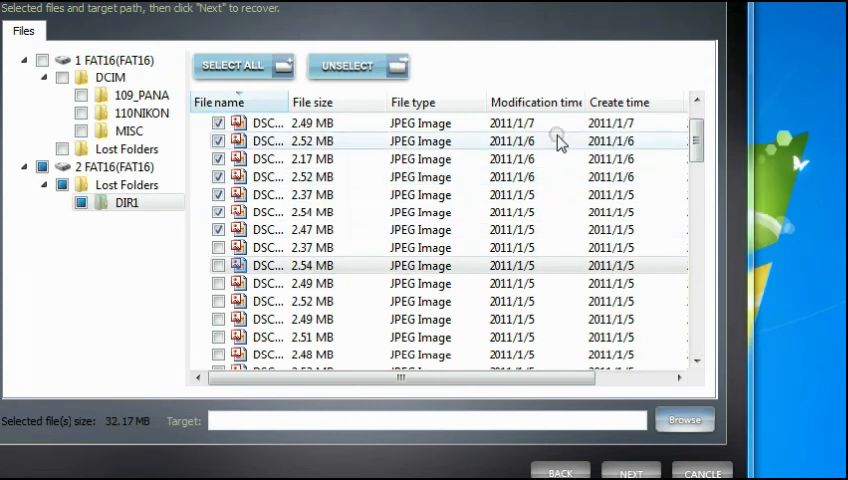
{"action": "scroll", "scroll_direction": "down", "scroll_amount": 3}
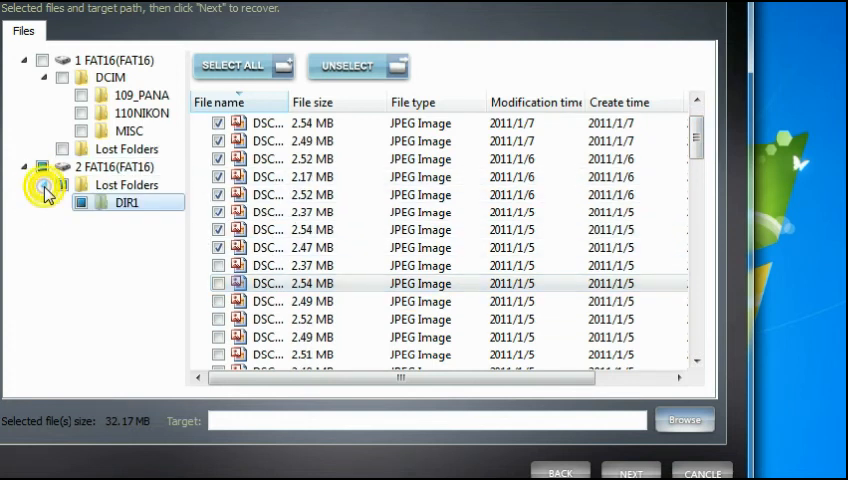
Reload the DIR1 folder under 2 FAT16 > Lost Folders, keeping the 32.17 MB selection
{"action": "left_click", "coordinate": [126, 184]}
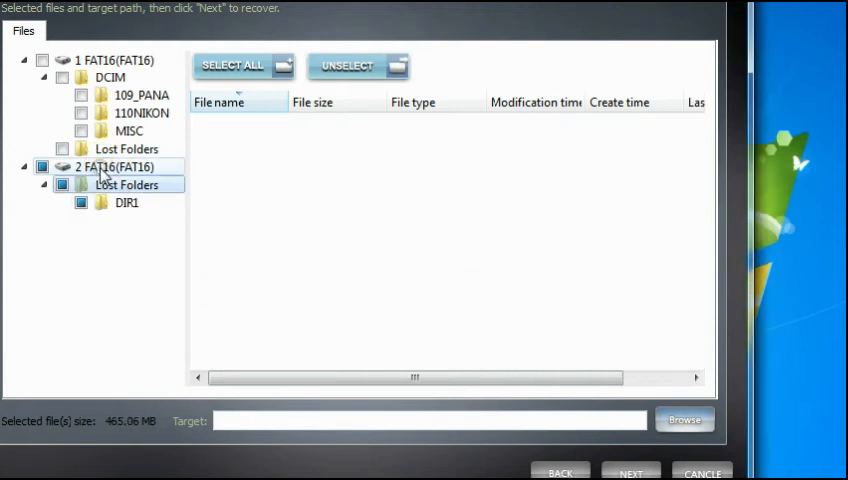
{"action": "left_click", "coordinate": [126, 202]}
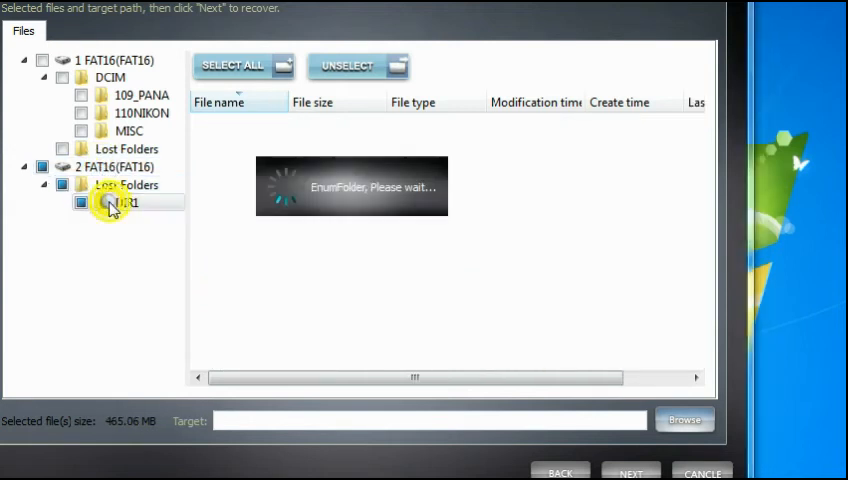
{"action": "left_click", "coordinate": [127, 202]}
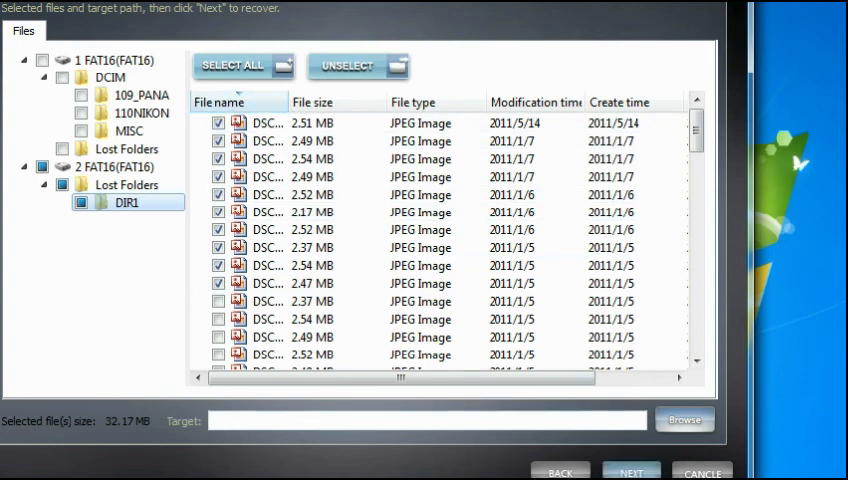
{"action": "mouse_move", "coordinate": [557, 53]}
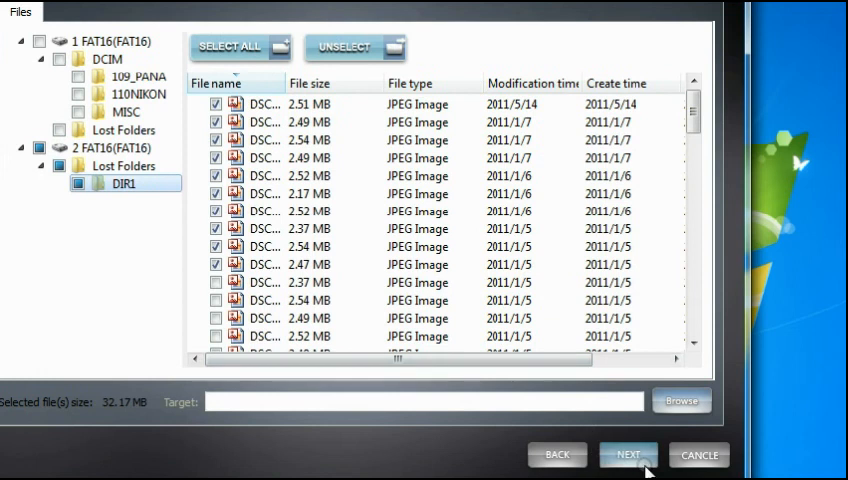
{"action": "left_click", "coordinate": [628, 455]}
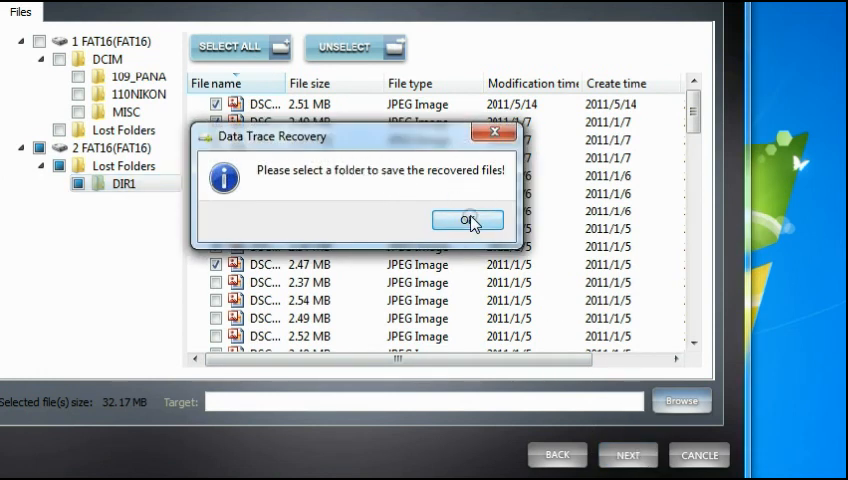
{"action": "left_click", "coordinate": [467, 220]}
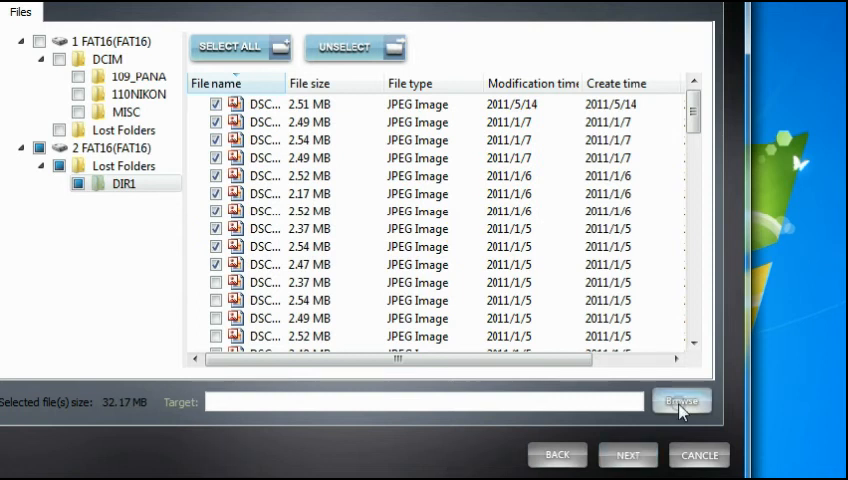
{"action": "mouse_move", "coordinate": [335, 418]}
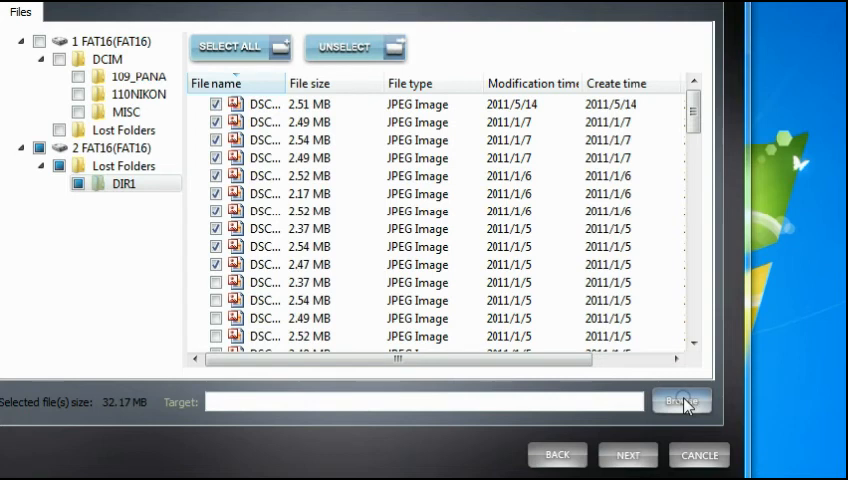
Browse for the save location and open Local Disk (C:) > Recovered Files
{"action": "left_click", "coordinate": [682, 401]}
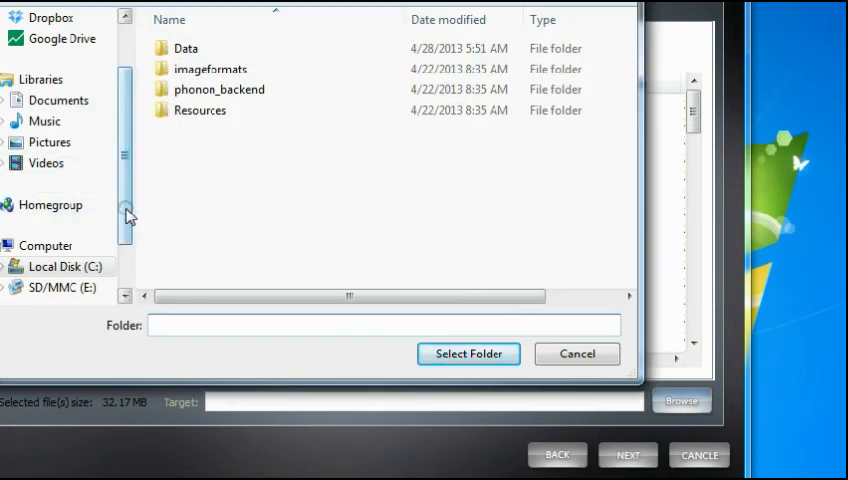
{"action": "scroll", "scroll_direction": "down", "scroll_amount": 3}
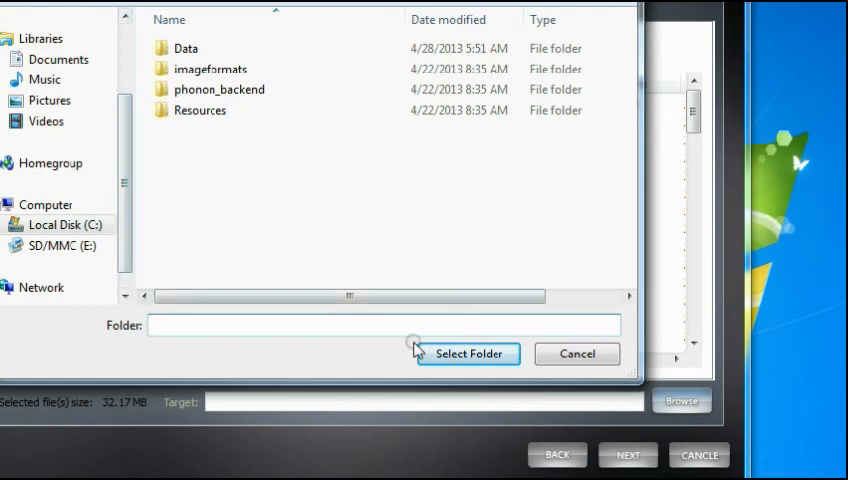
{"action": "left_click", "coordinate": [65, 266]}
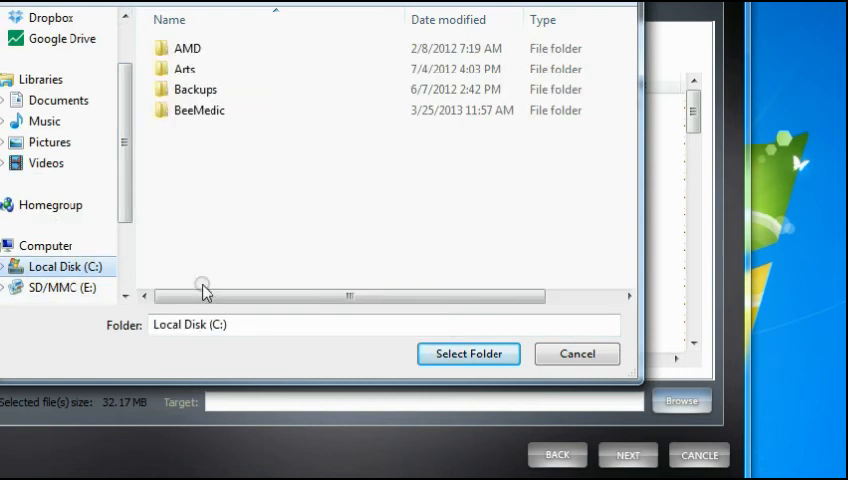
{"action": "scroll", "scroll_direction": "down", "scroll_amount": 3}
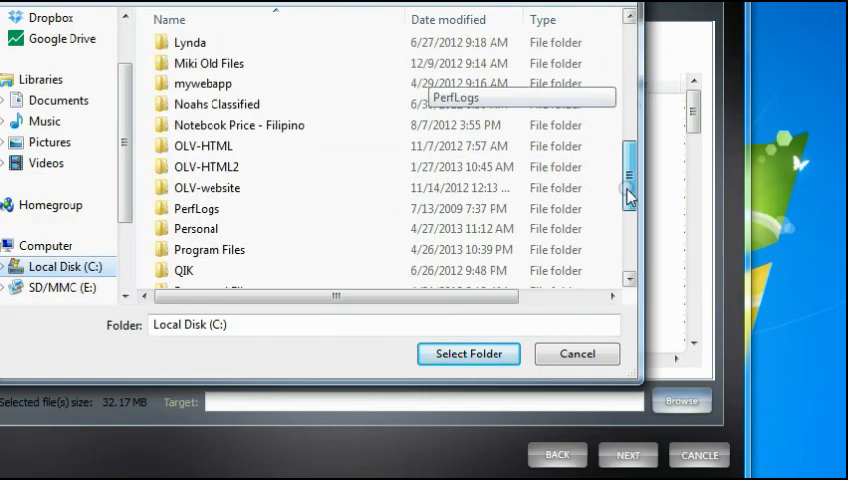
{"action": "scroll", "scroll_direction": "down", "scroll_amount": 3}
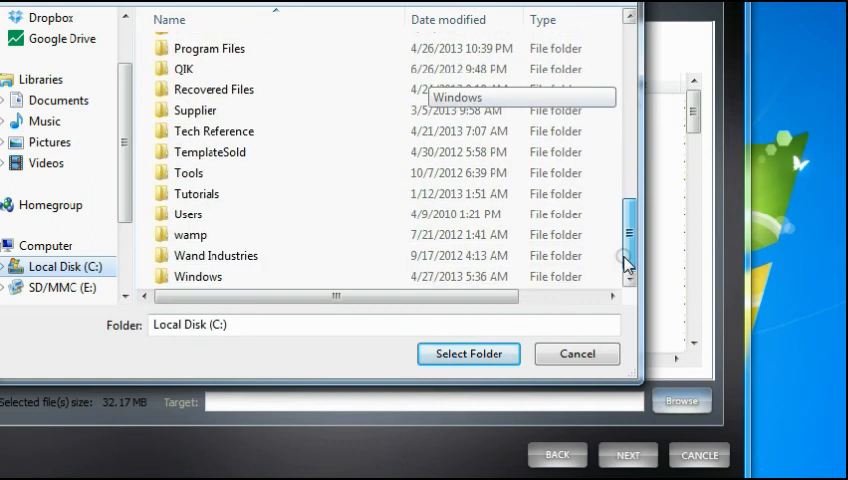
{"action": "double_click", "coordinate": [213, 89]}
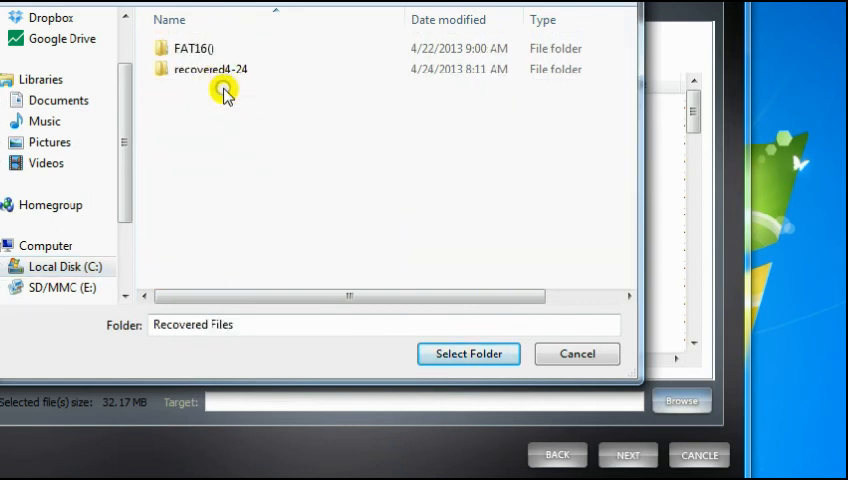
{"action": "mouse_move", "coordinate": [185, 72]}
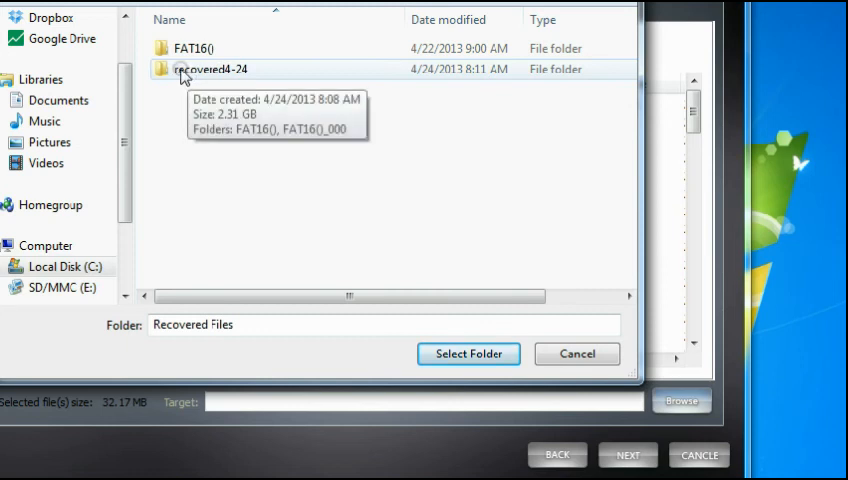
Rename folder recovered4-24 to recovered4-28-14 and select it as the target
{"action": "left_click", "coordinate": [211, 69]}
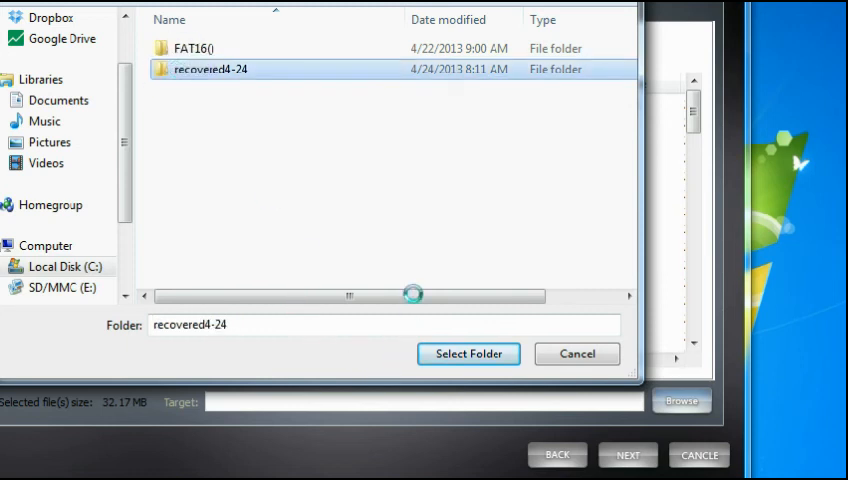
{"action": "right_click", "coordinate": [210, 69]}
{"action": "type", "text": "8-1"}
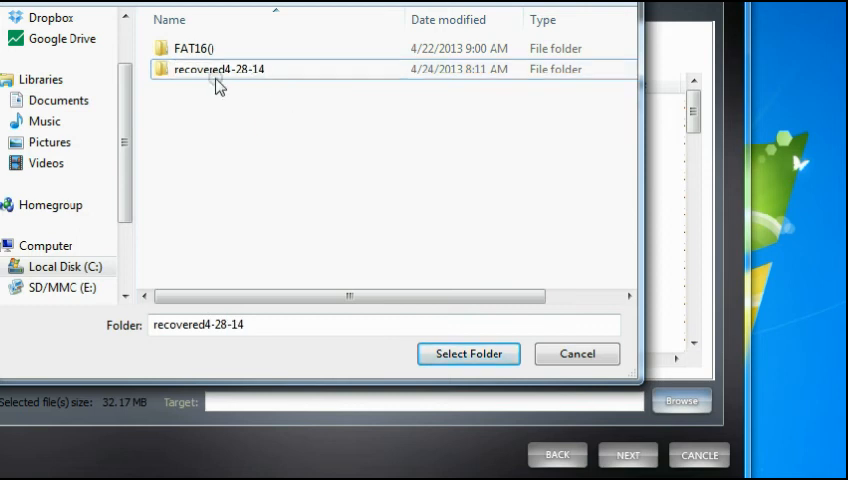
{"action": "left_click", "coordinate": [468, 353]}
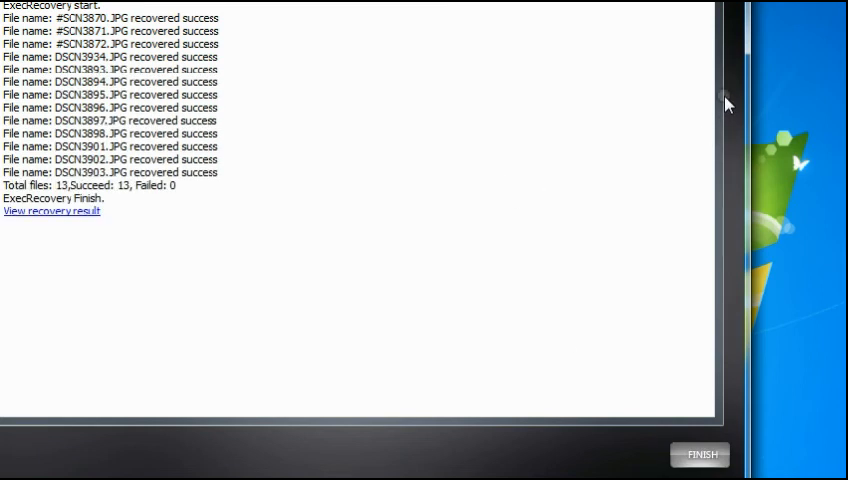
{"action": "mouse_move", "coordinate": [140, 85]}
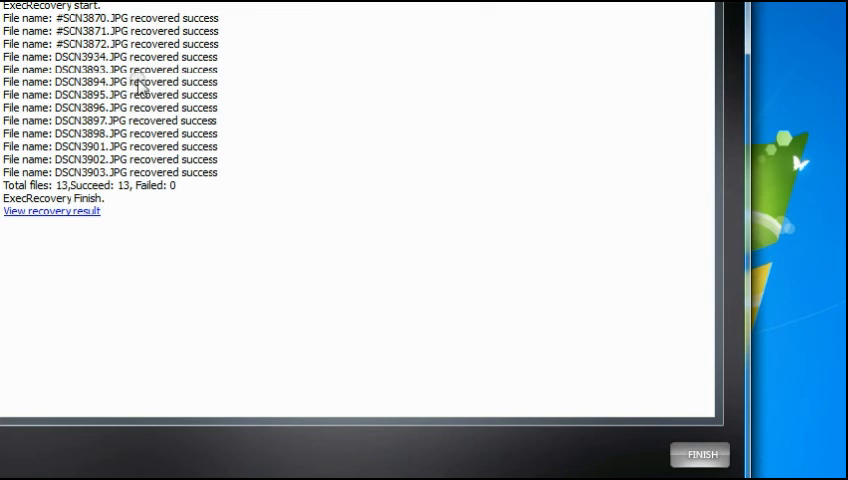
{"action": "mouse_move", "coordinate": [52, 225]}
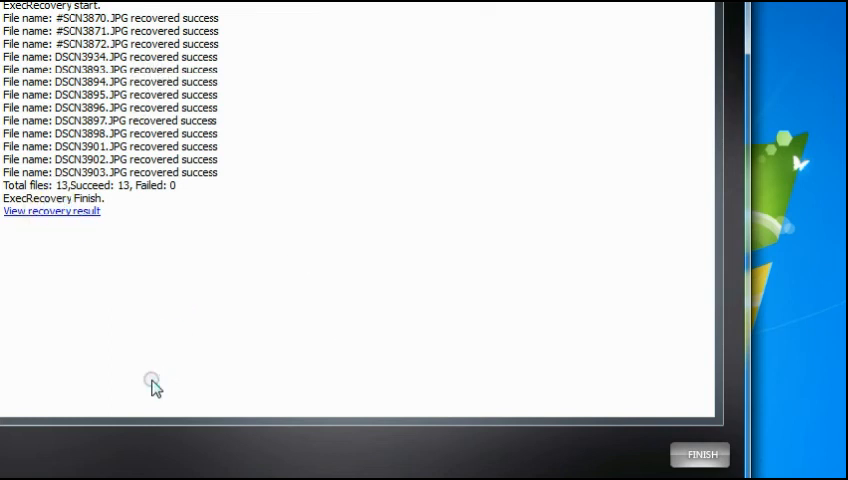
View the recovery result after 13 photos succeeded and 0 failed
{"action": "left_click", "coordinate": [53, 211]}
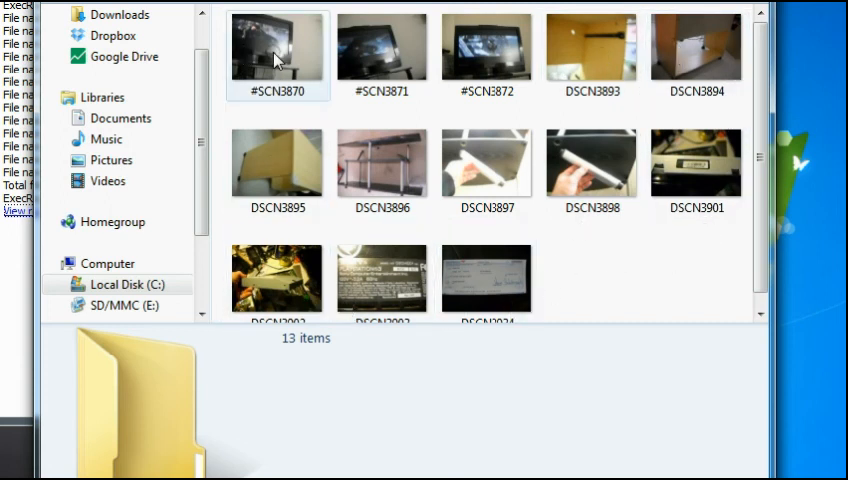
Preview the DSCN3902 and DSCN3898 thumbnails and open DSCN3902 for viewing
{"action": "left_click", "coordinate": [277, 278]}
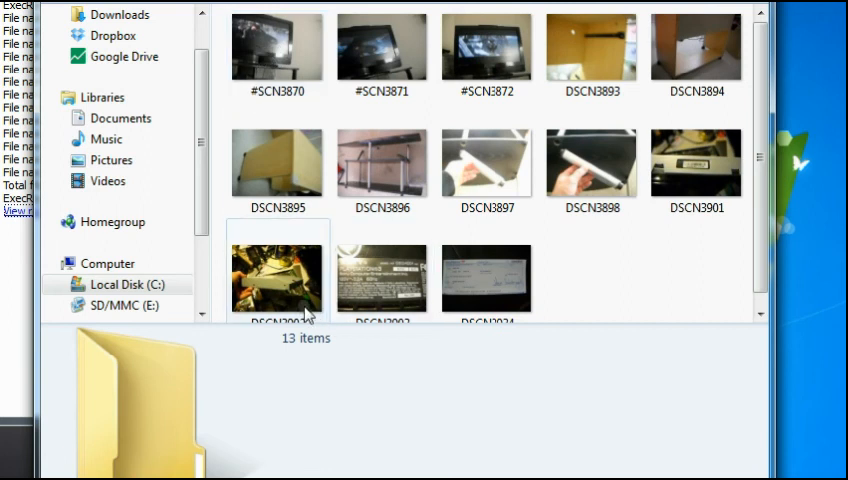
{"action": "left_click", "coordinate": [277, 267]}
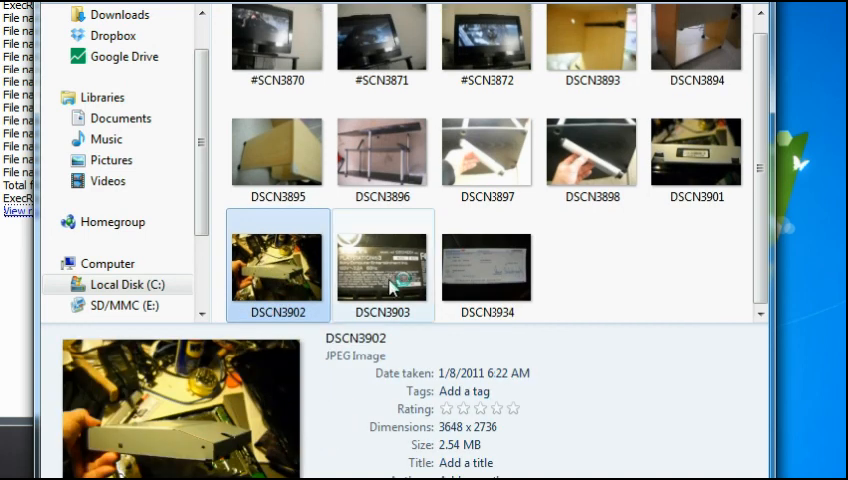
{"action": "double_click", "coordinate": [277, 152]}
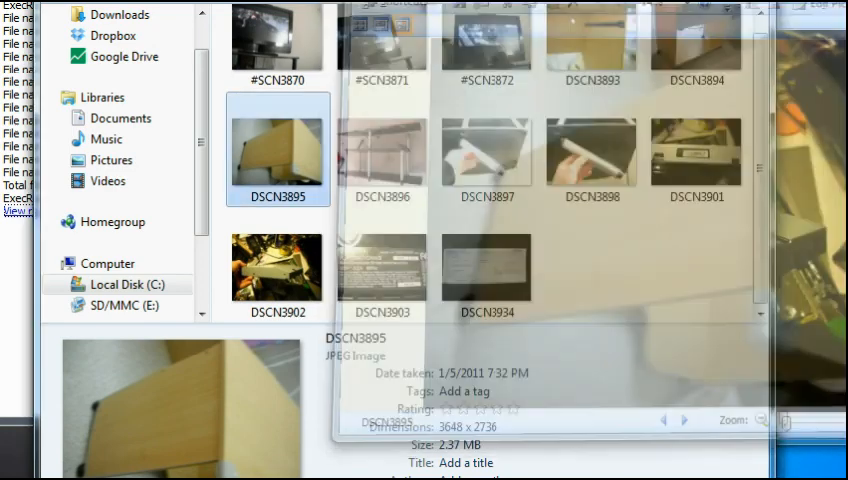
{"action": "left_click", "coordinate": [592, 152]}
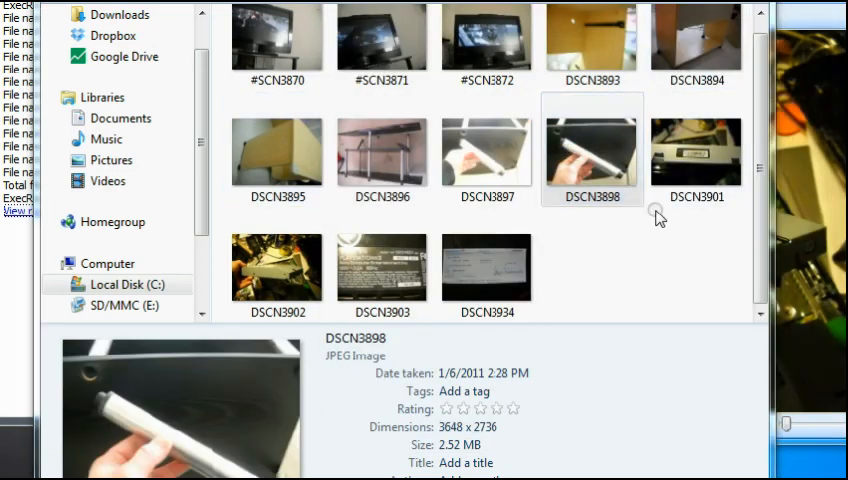
{"action": "left_click", "coordinate": [592, 150]}
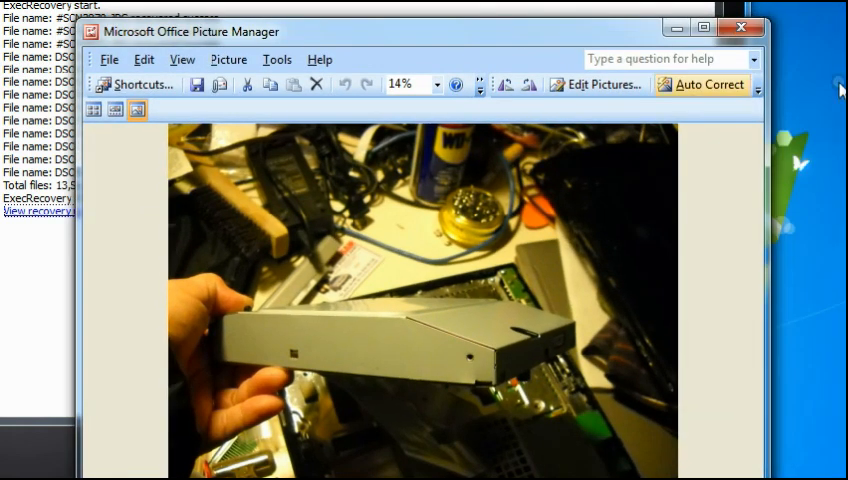
Close Picture Manager to return to the finished page showing 13 of 13 recovered
{"action": "left_click", "coordinate": [744, 27]}
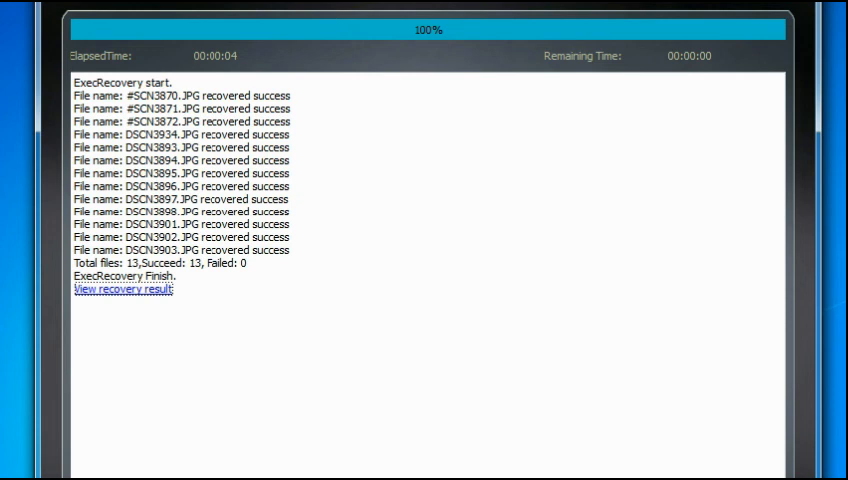
{"action": "mouse_move", "coordinate": [574, 78]}
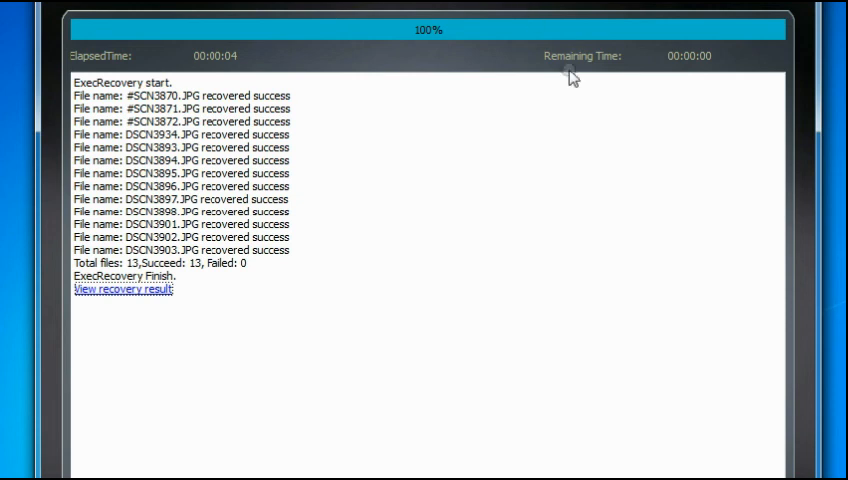